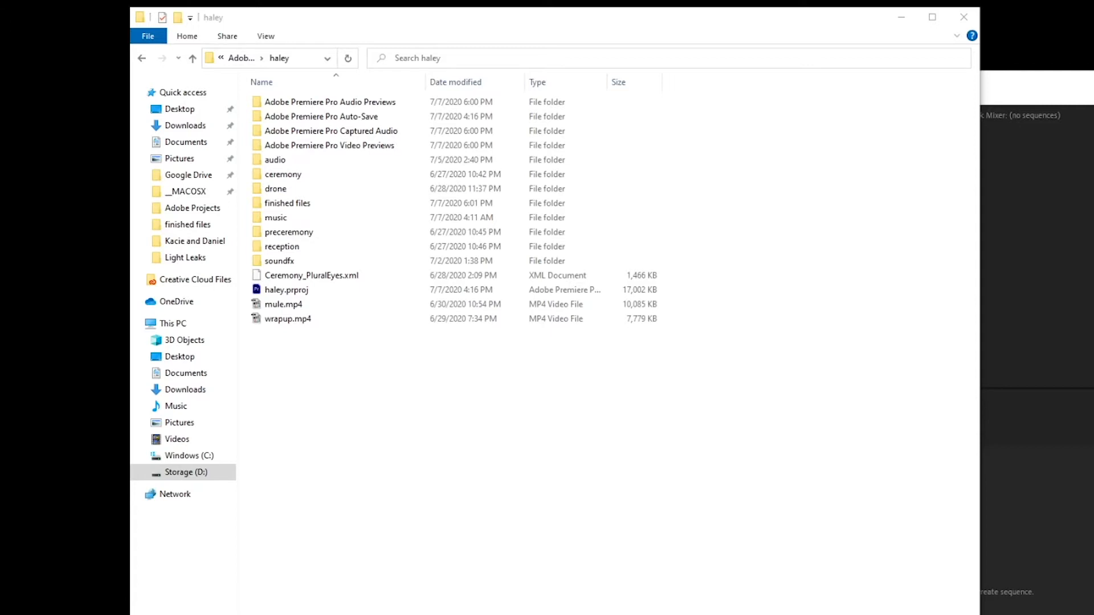
mouse_move(502, 515)
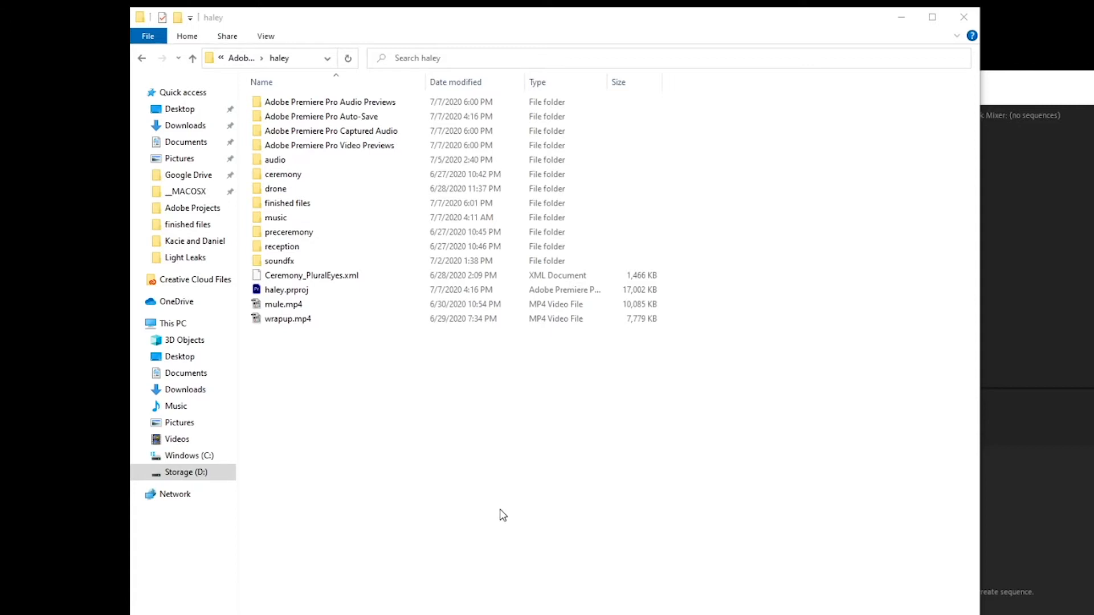
mouse_move(499, 513)
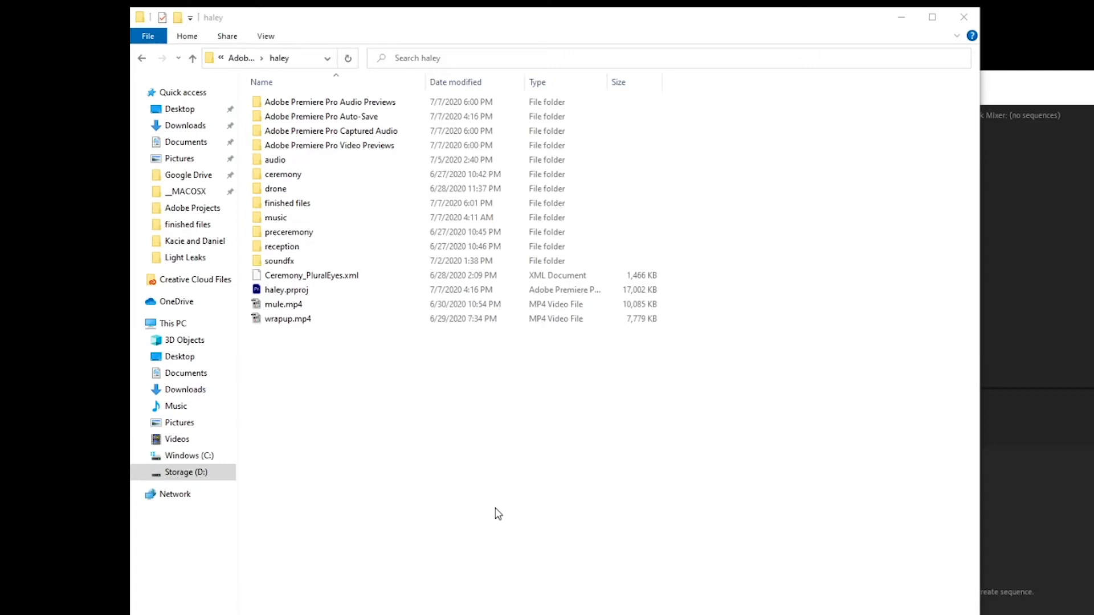
mouse_move(498, 360)
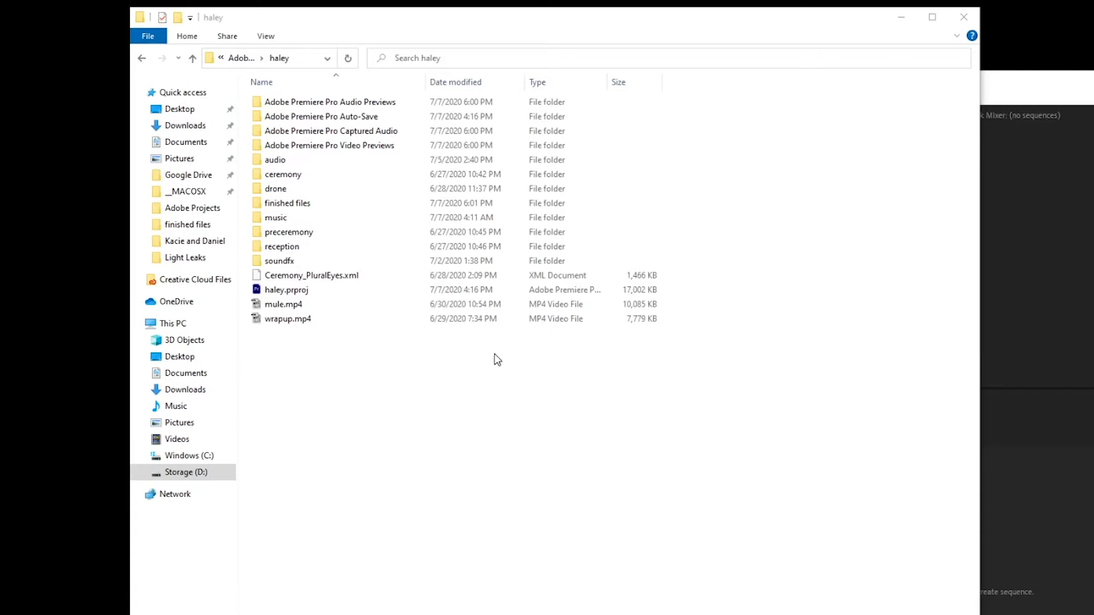
mouse_move(419, 452)
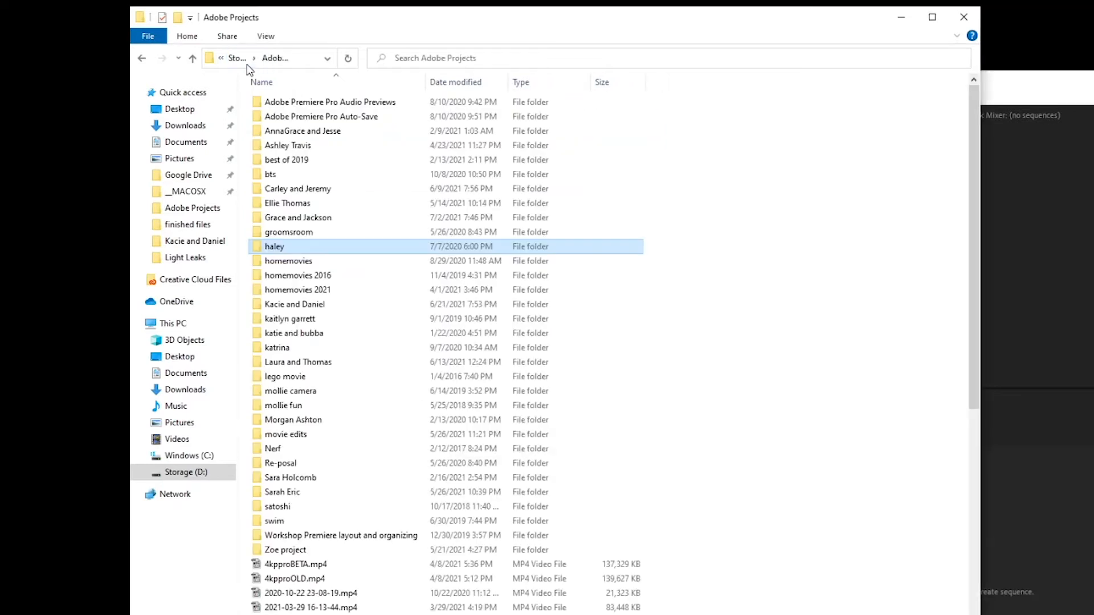
Navigate up to This PC and open the Storage (D:) drive
left_click(237, 58)
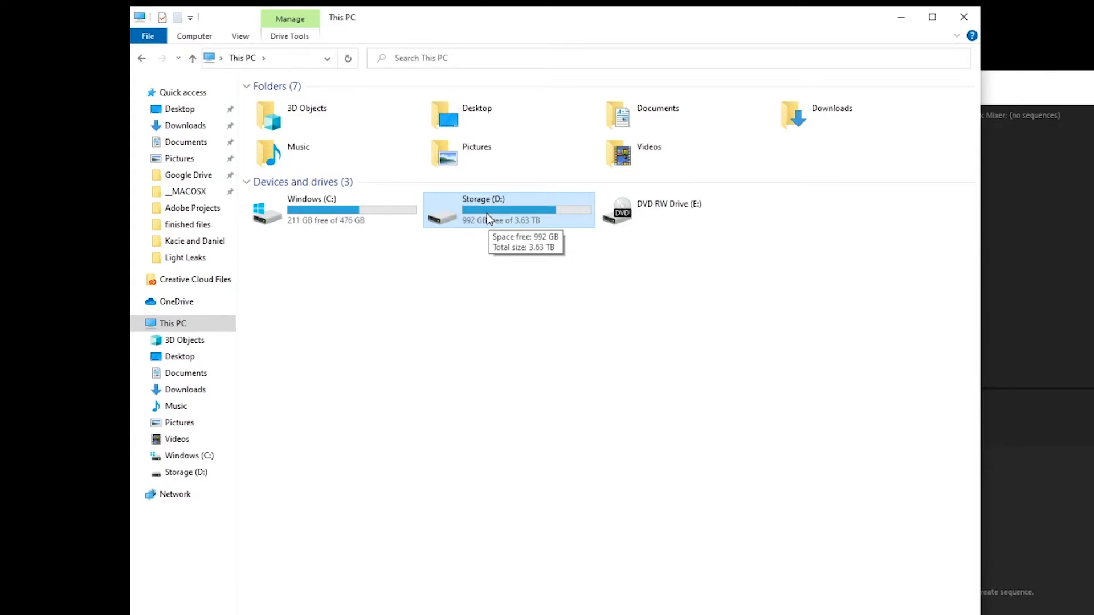
double_click(508, 209)
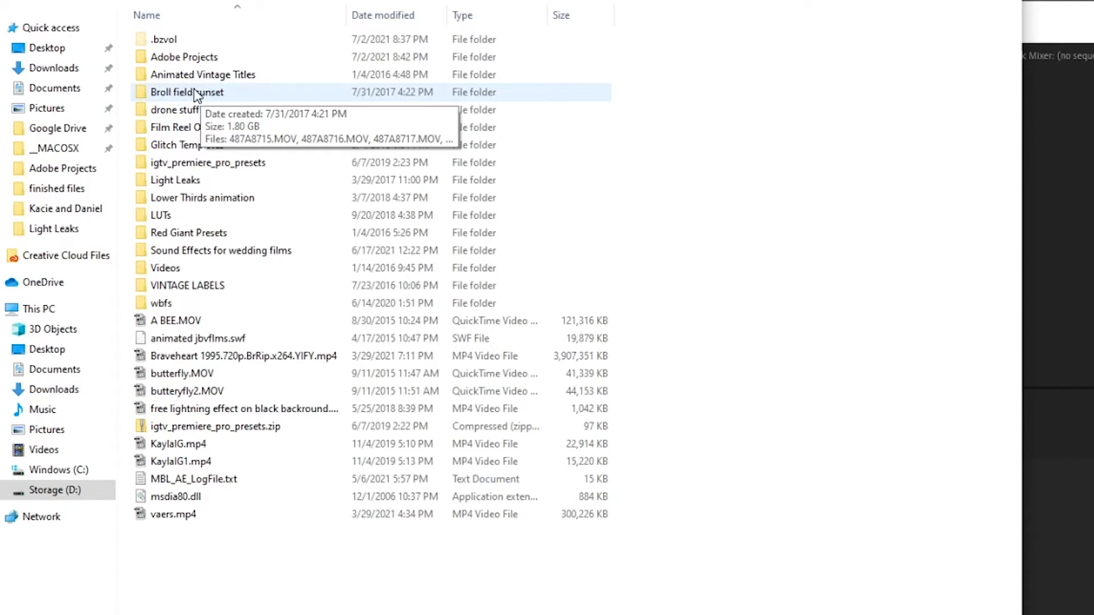
mouse_move(194, 96)
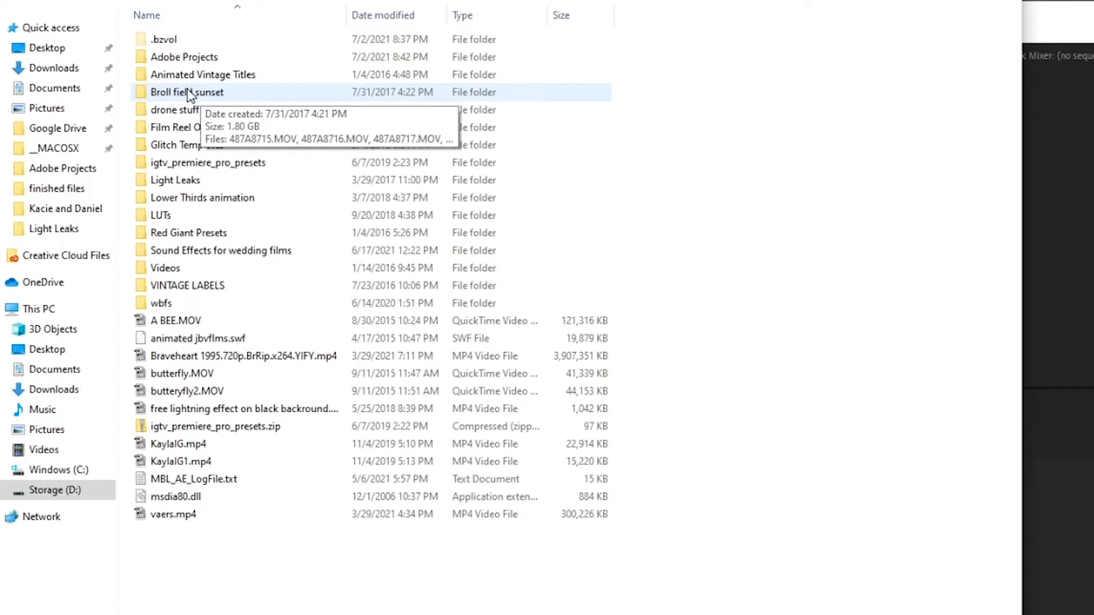
Open the drone stuff folder listing venue folders like Atlanta and DJI clips
double_click(185, 91)
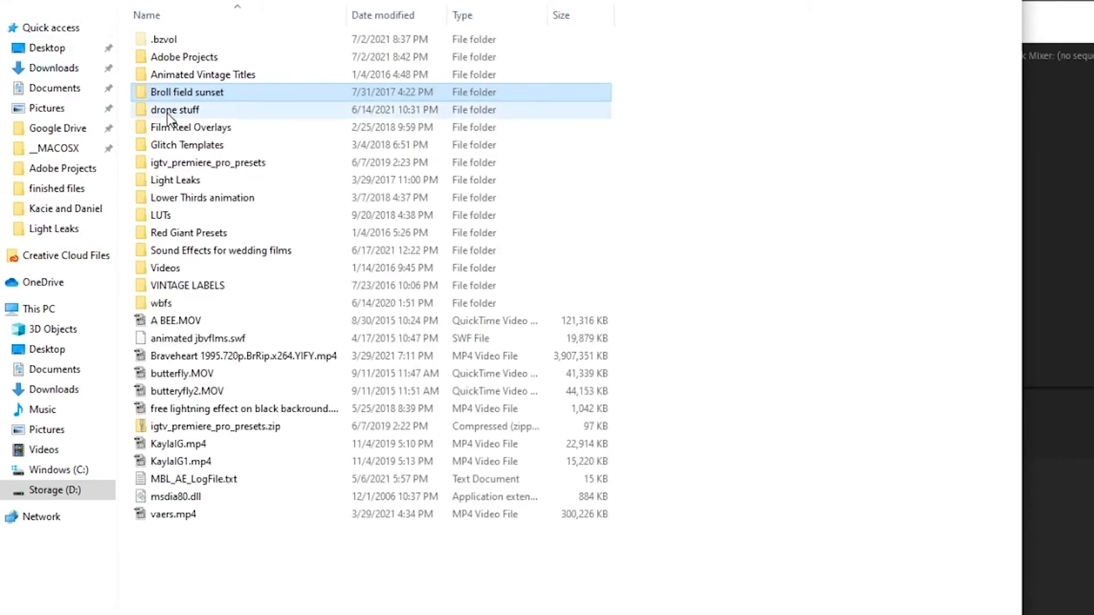
mouse_move(175, 110)
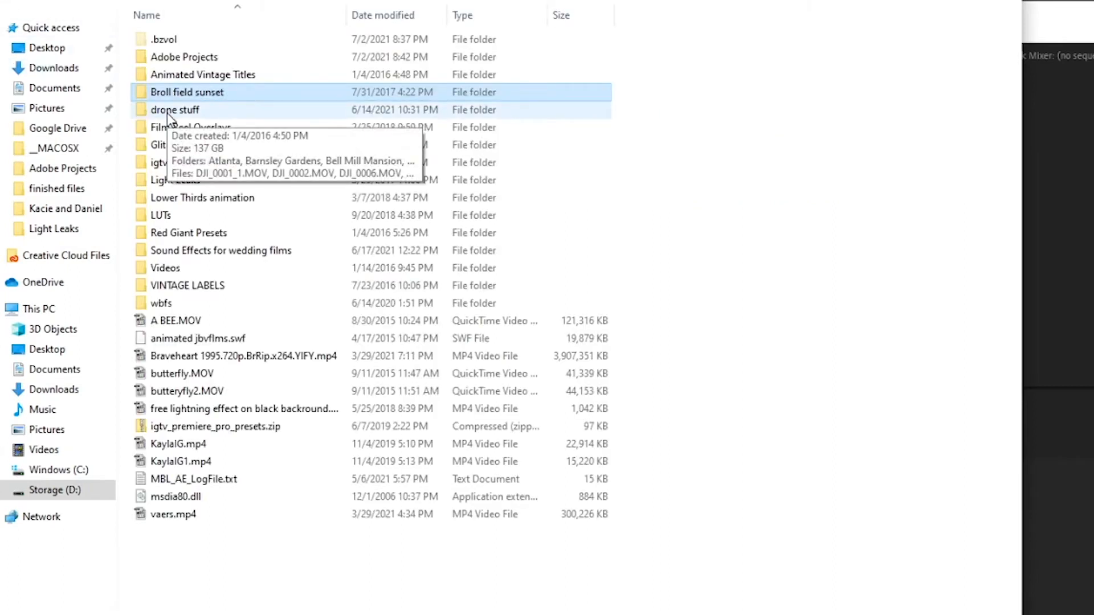
double_click(174, 109)
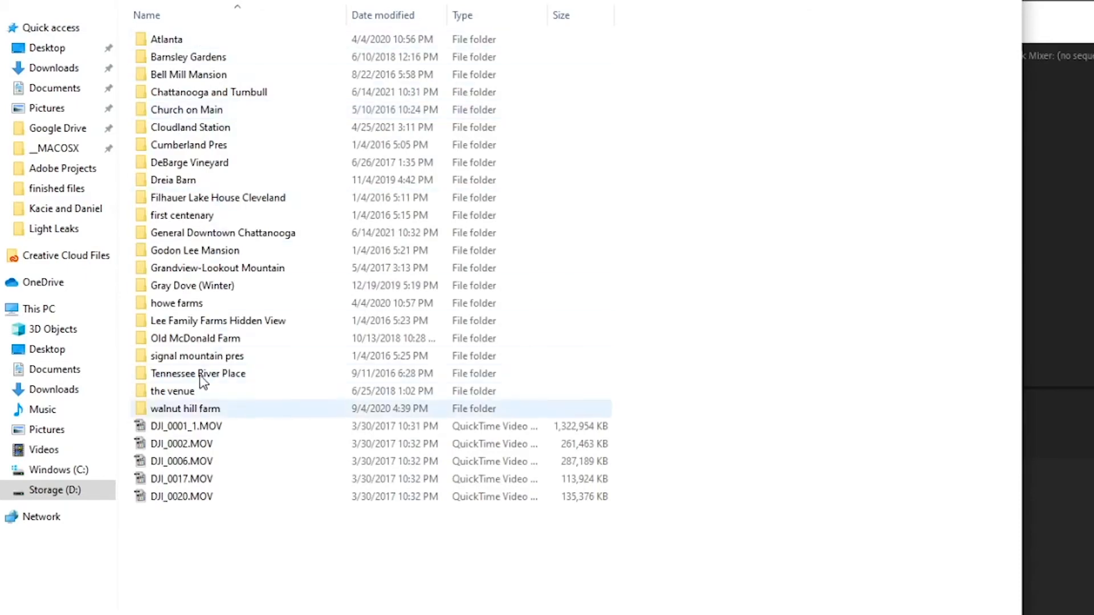
left_click(188, 57)
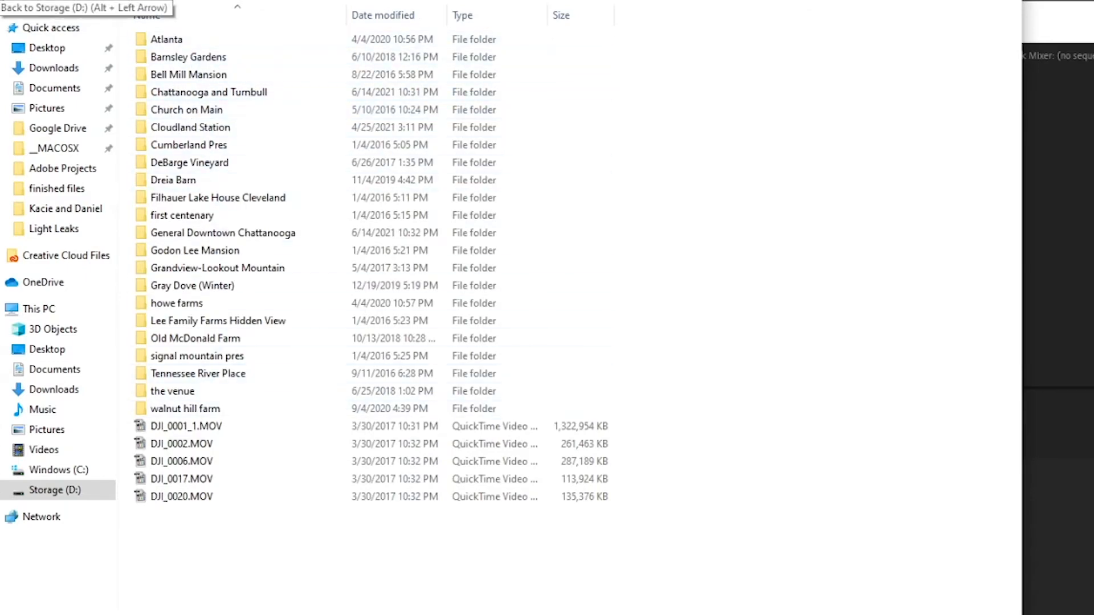
Return to the Storage (D:) root and open the Adobe Projects client folder list
left_click(84, 8)
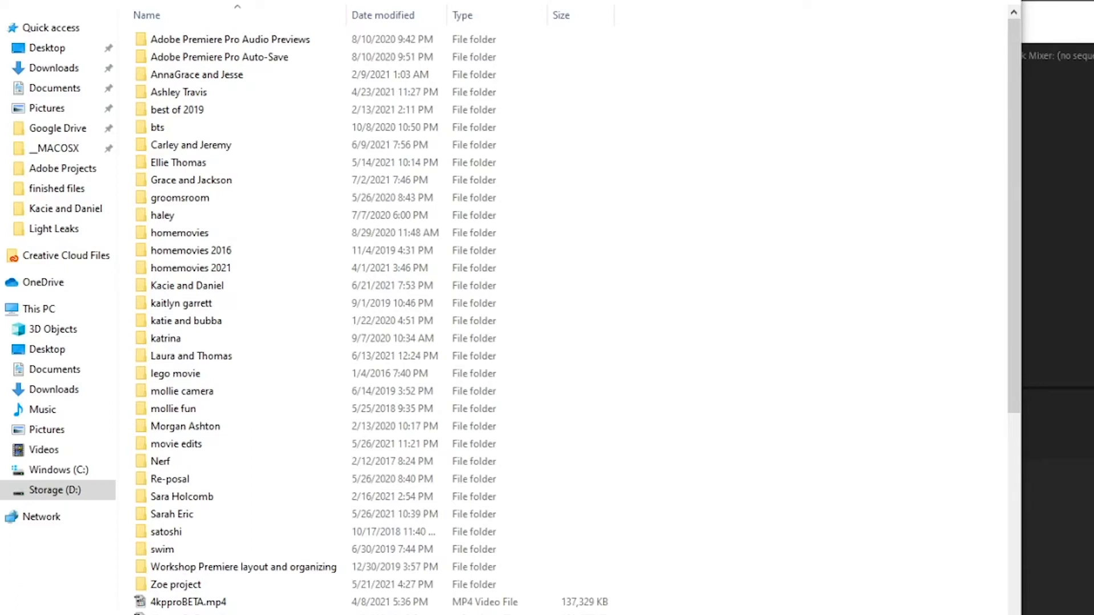
left_click(175, 373)
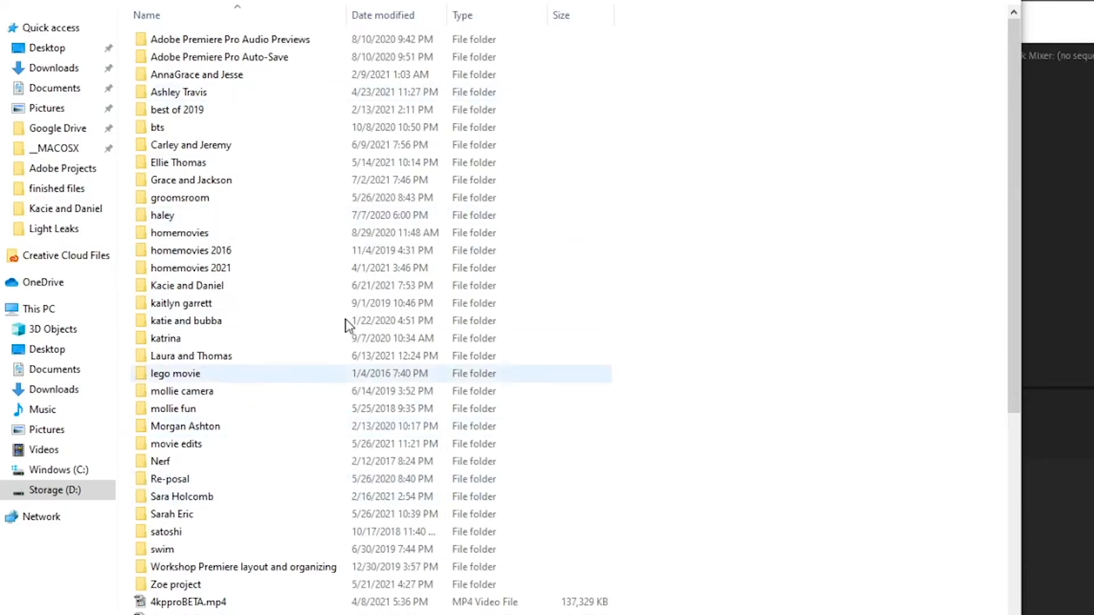
left_click(191, 268)
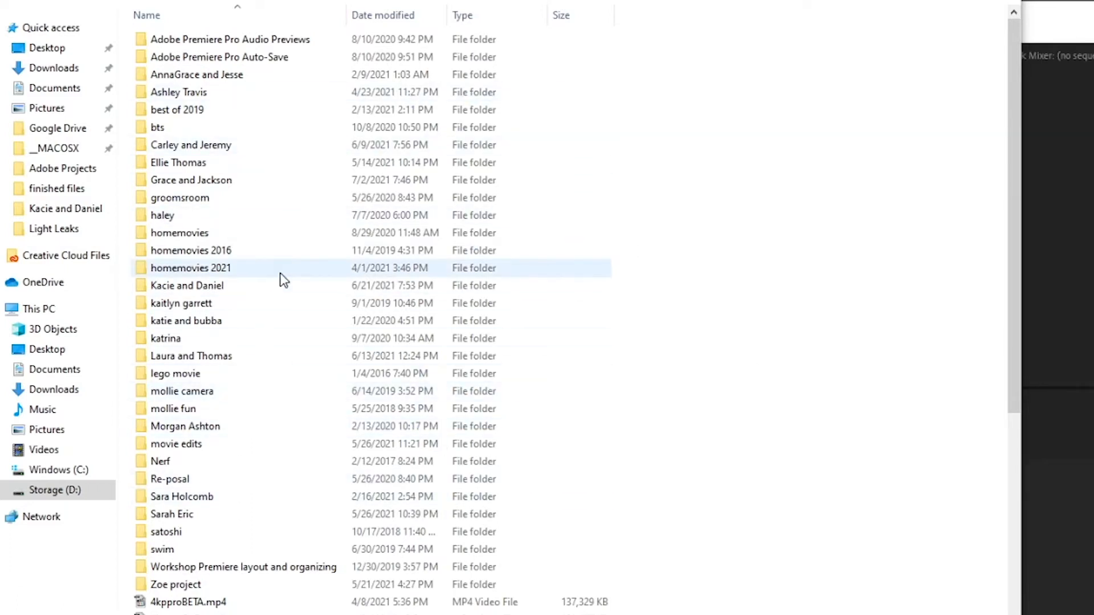
left_click(165, 337)
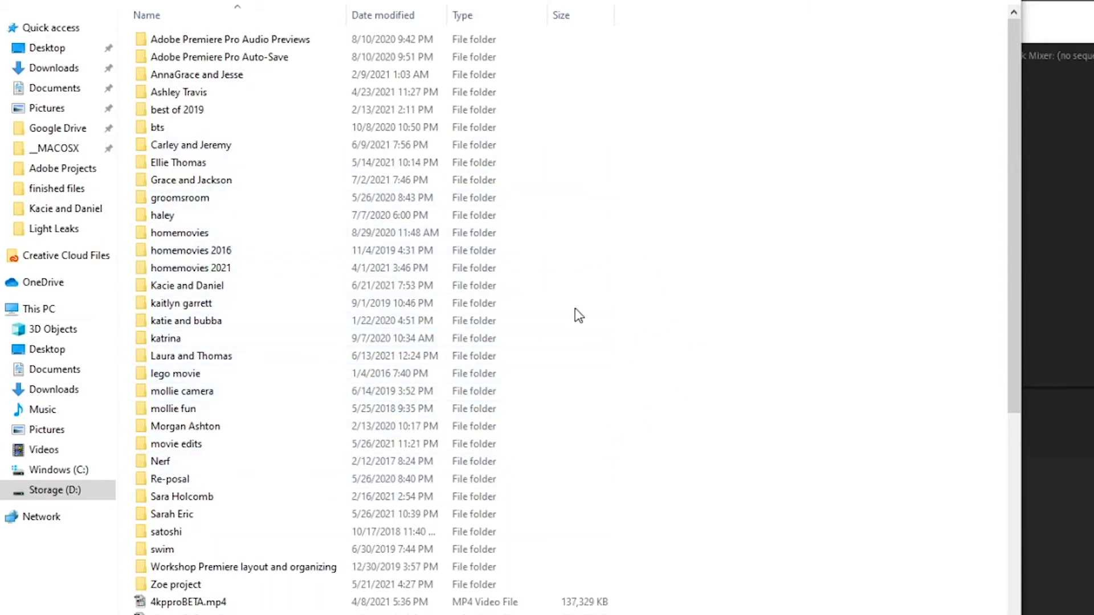
mouse_move(769, 149)
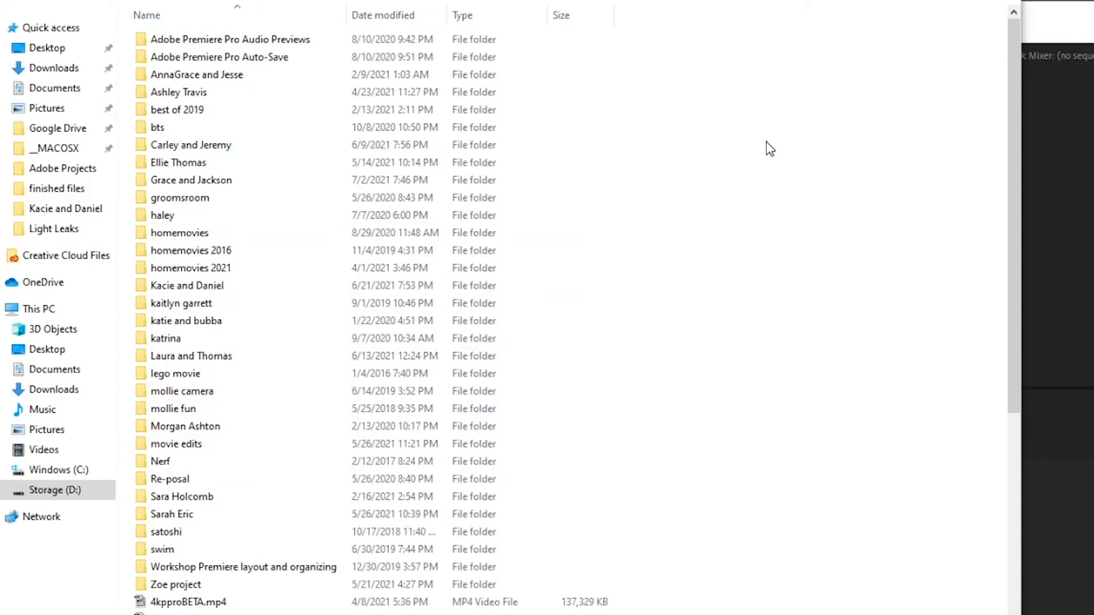
left_click(178, 162)
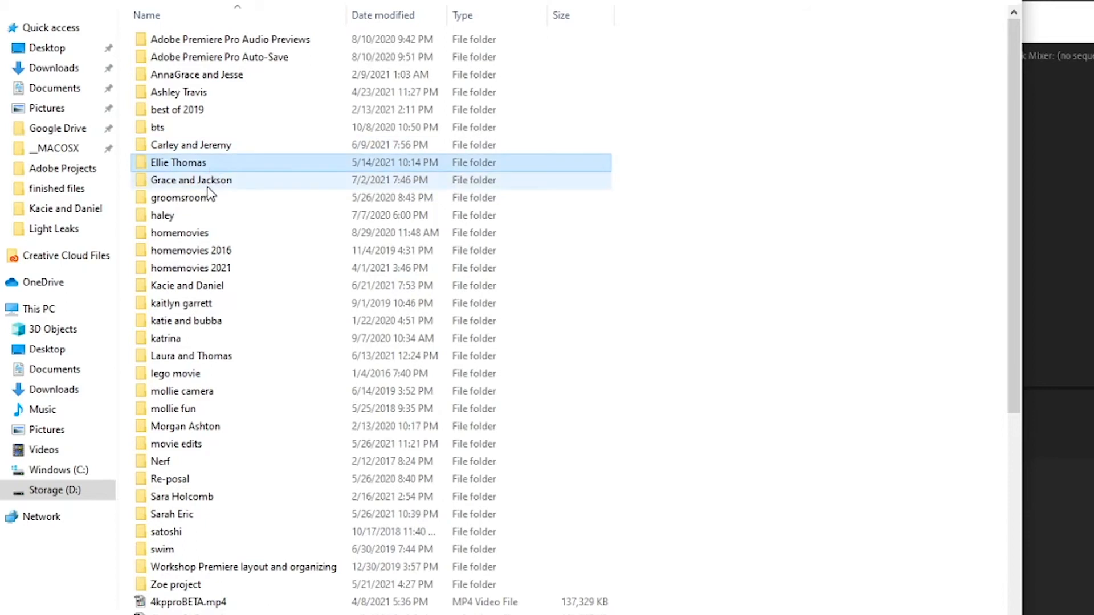
mouse_move(209, 192)
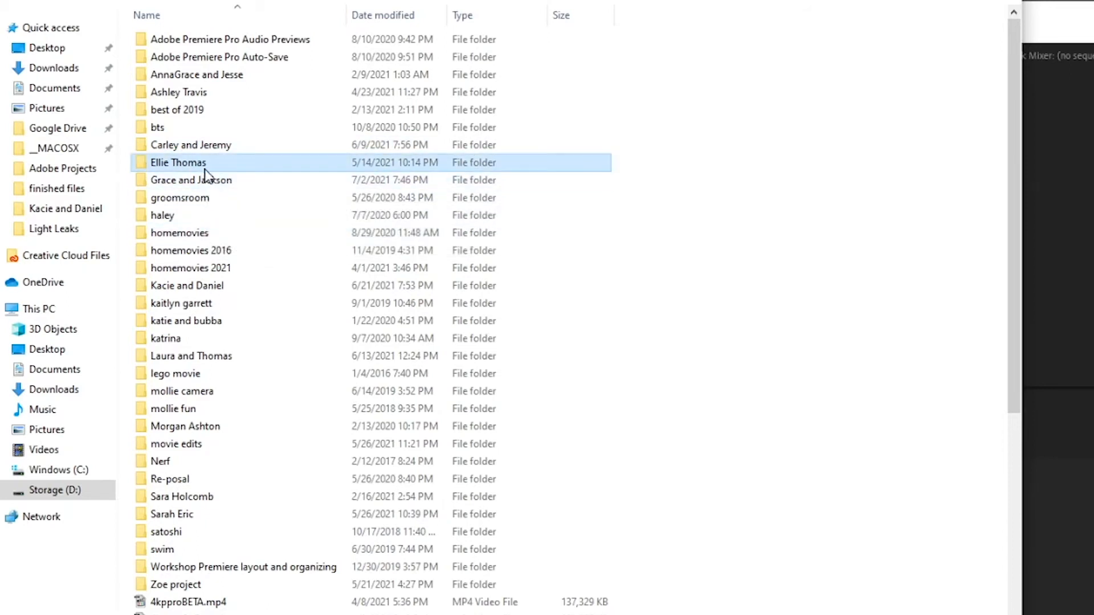
left_click(190, 145)
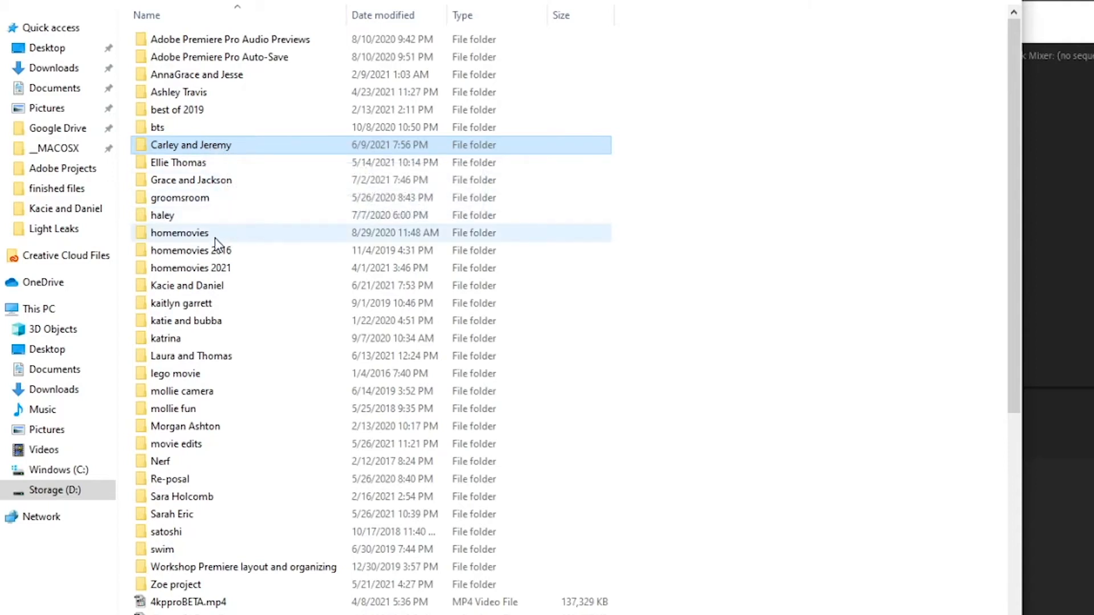
mouse_move(190, 180)
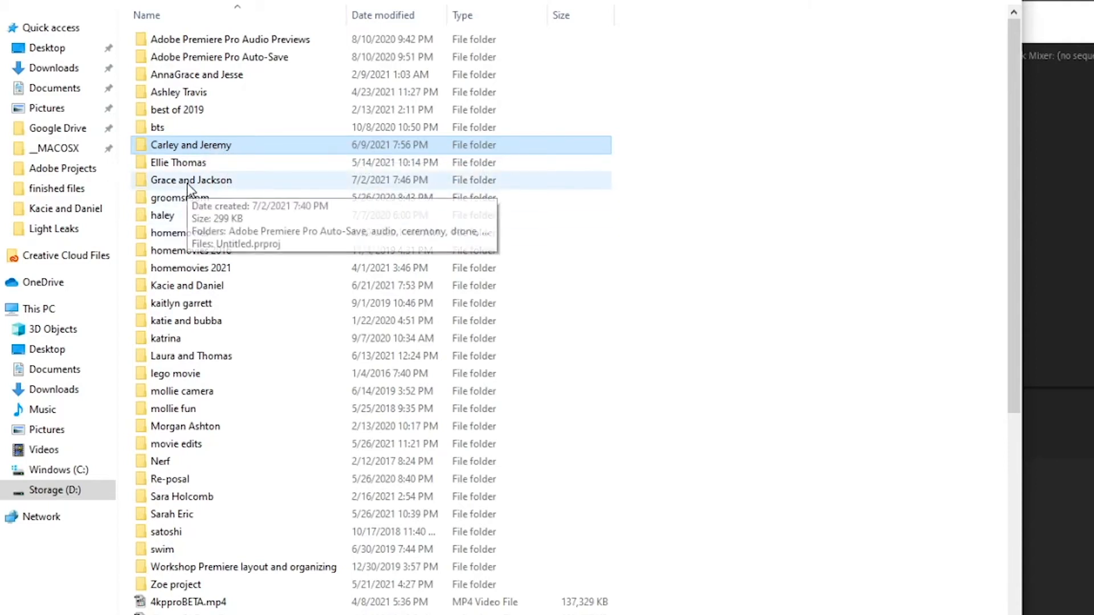
left_click(190, 180)
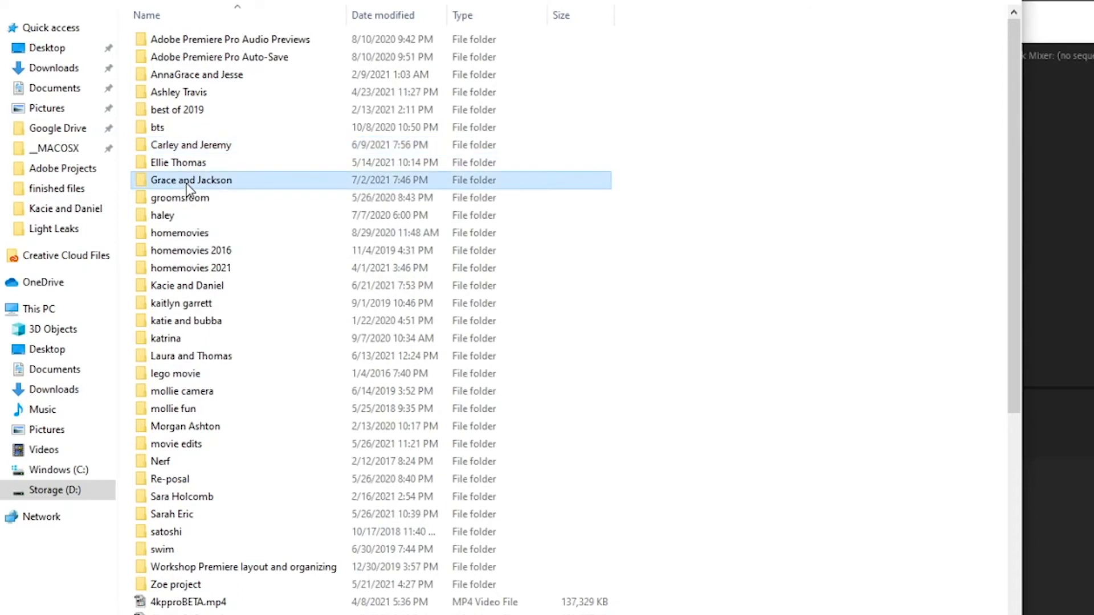
Open the Grace and Jackson folder and launch its Untitled.prproj in Premiere Pro
double_click(190, 180)
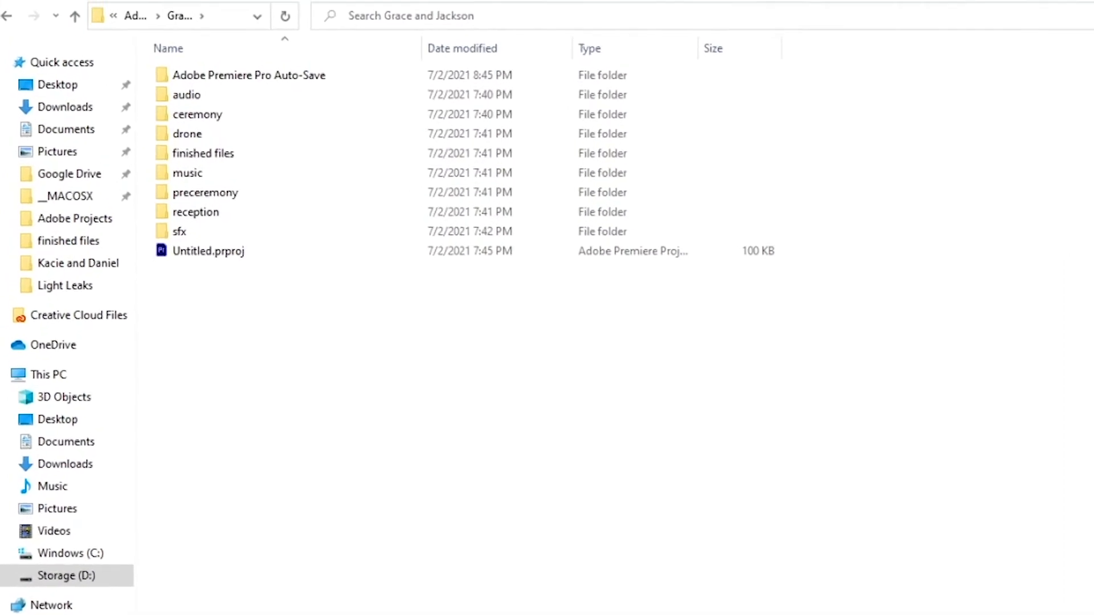
left_click(186, 95)
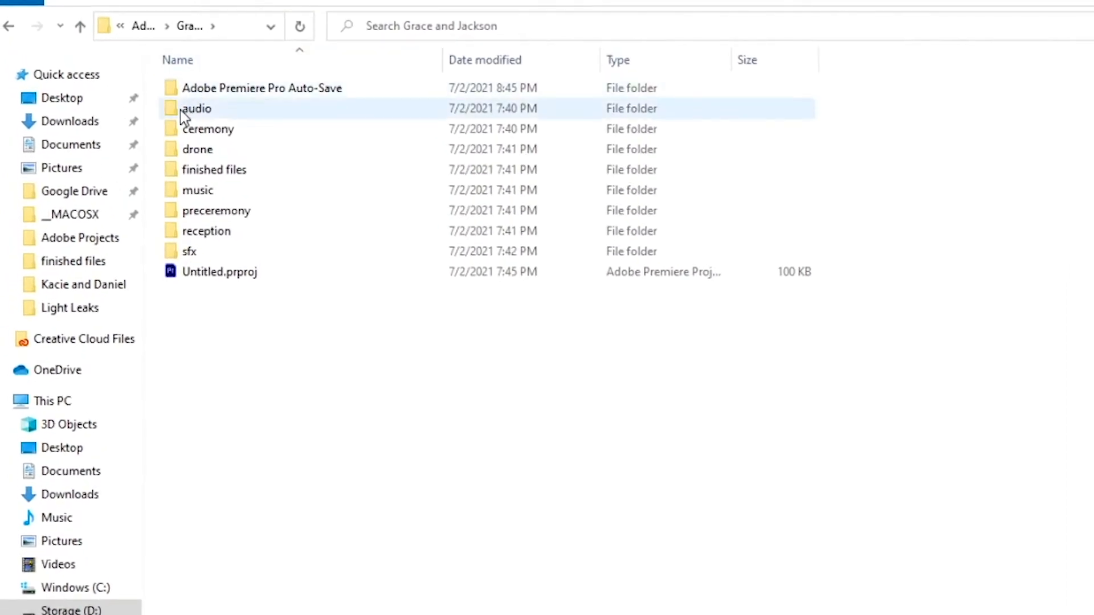
mouse_move(197, 108)
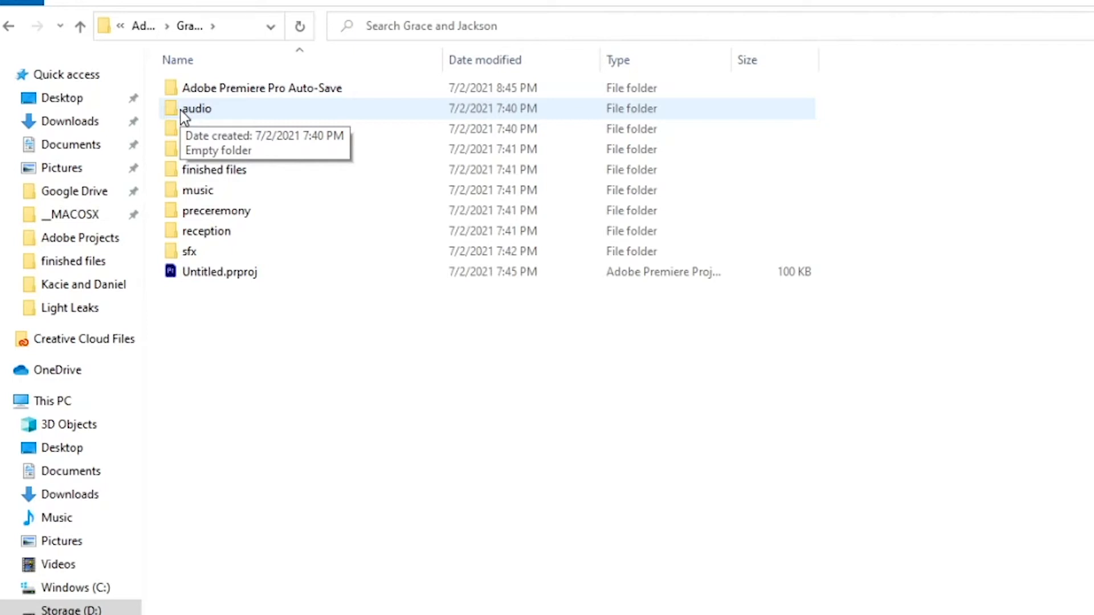
mouse_move(207, 128)
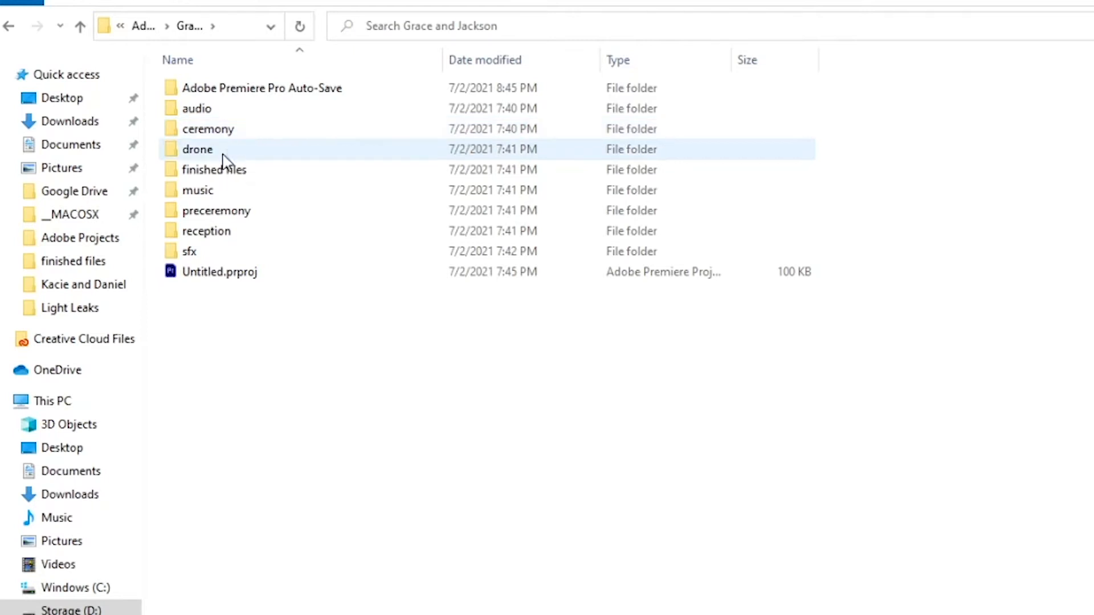
mouse_move(224, 148)
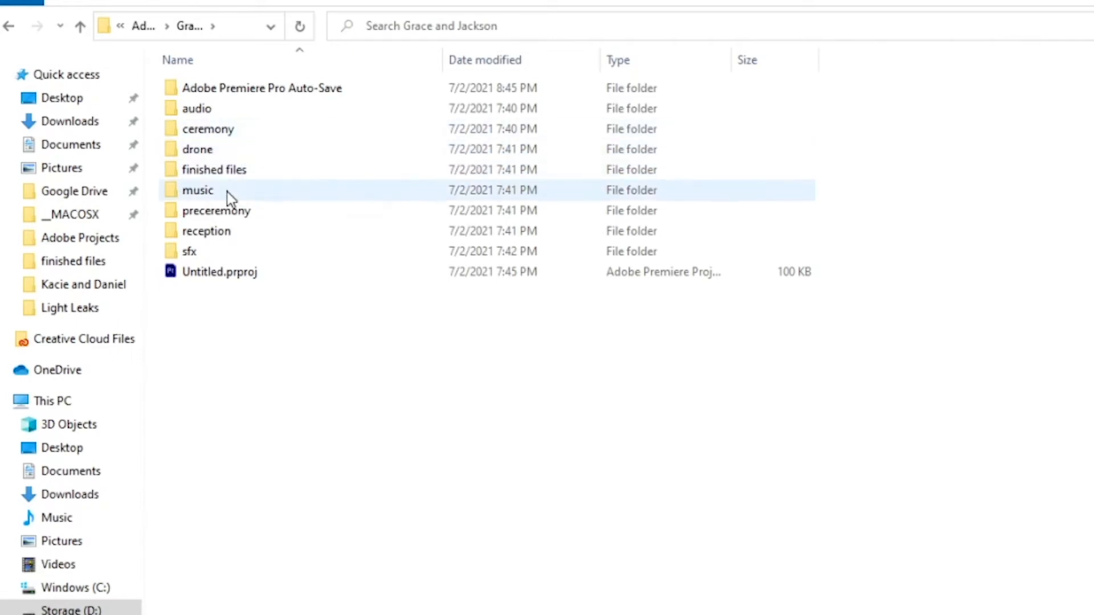
mouse_move(215, 170)
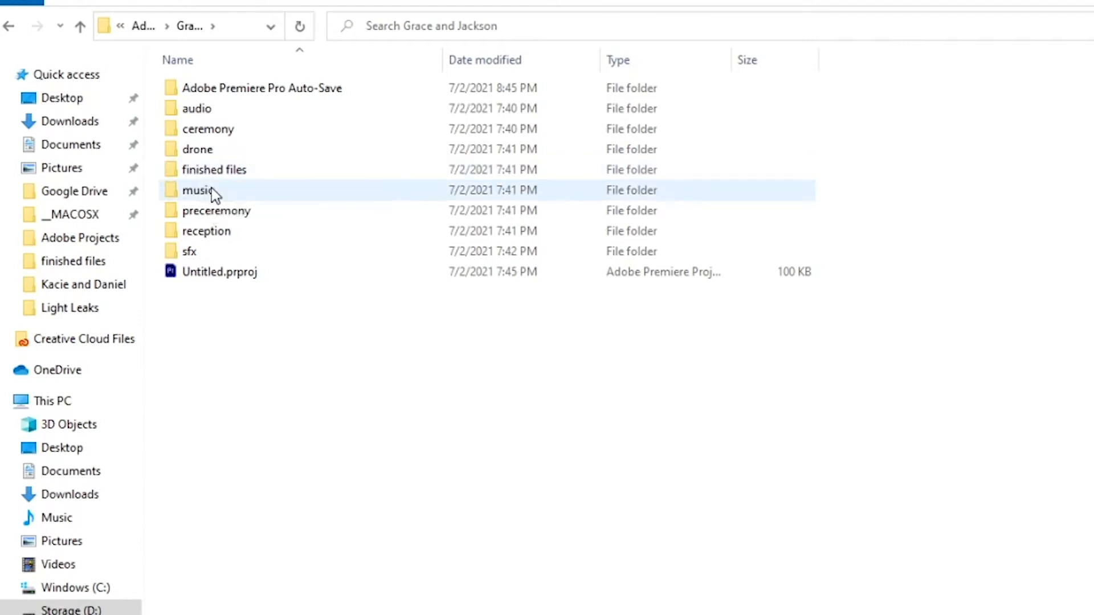
mouse_move(232, 197)
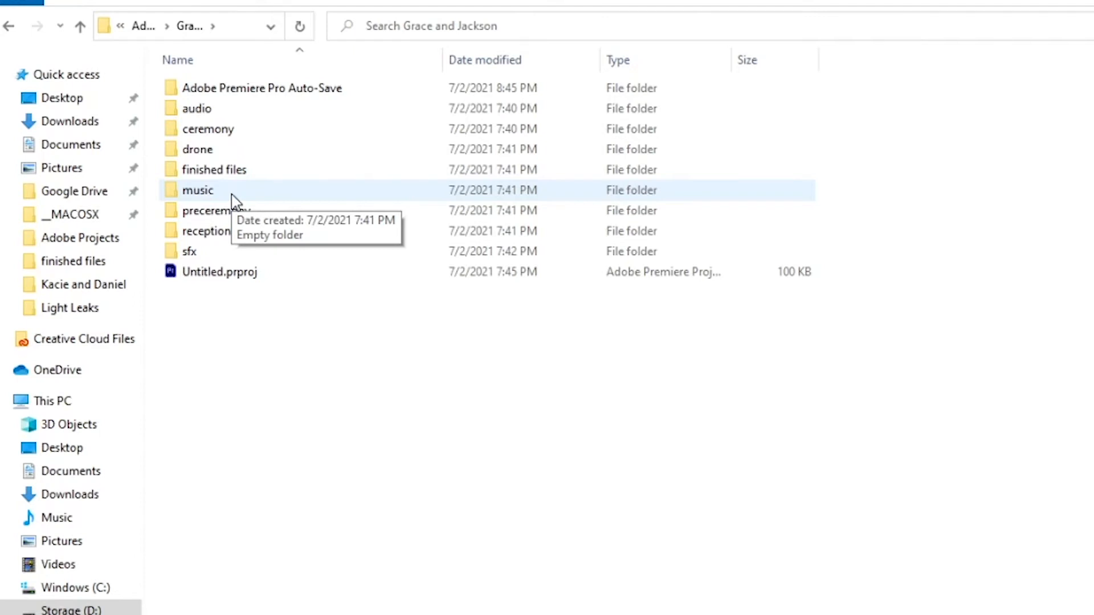
mouse_move(223, 213)
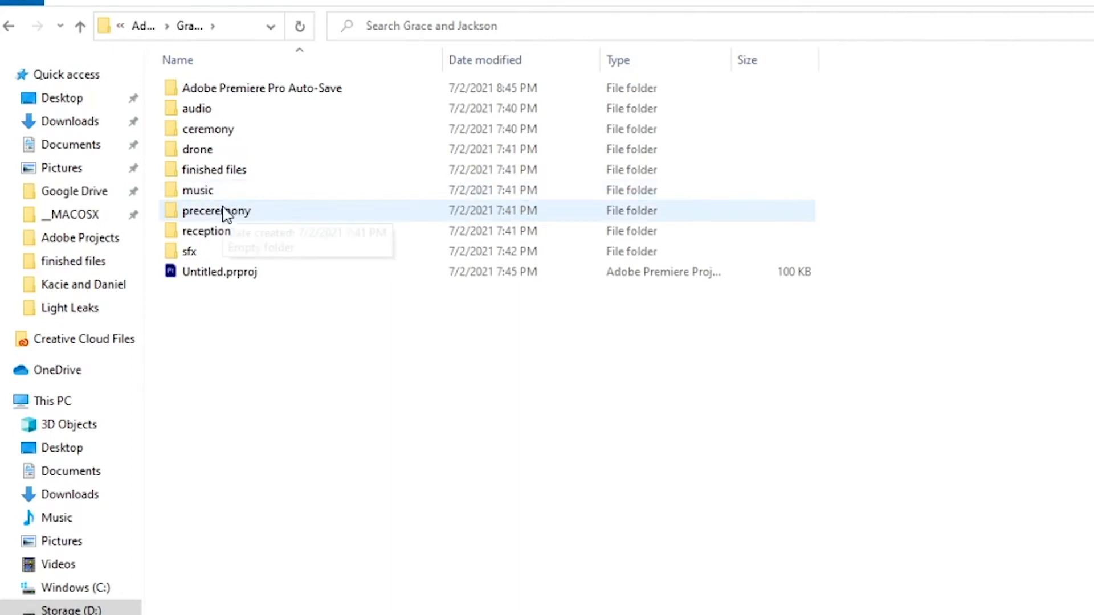
mouse_move(262, 222)
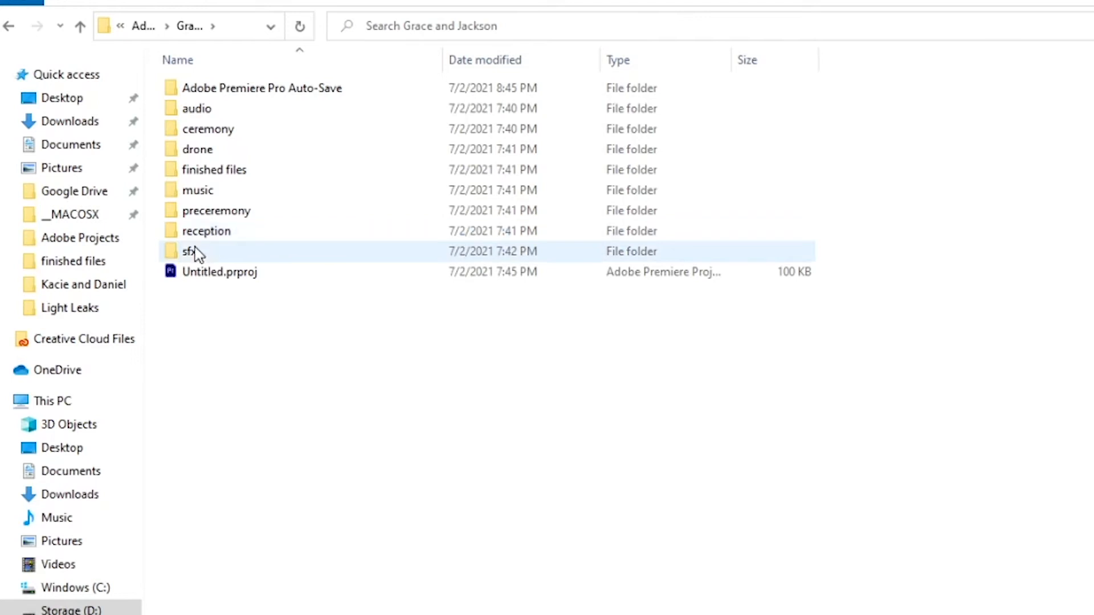
mouse_move(220, 263)
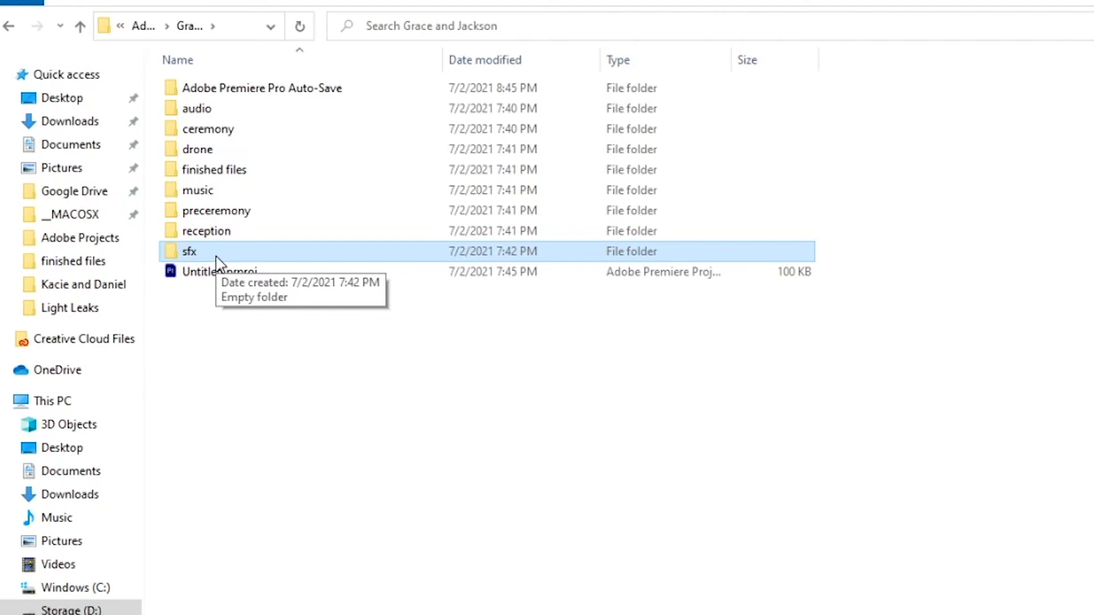
mouse_move(220, 262)
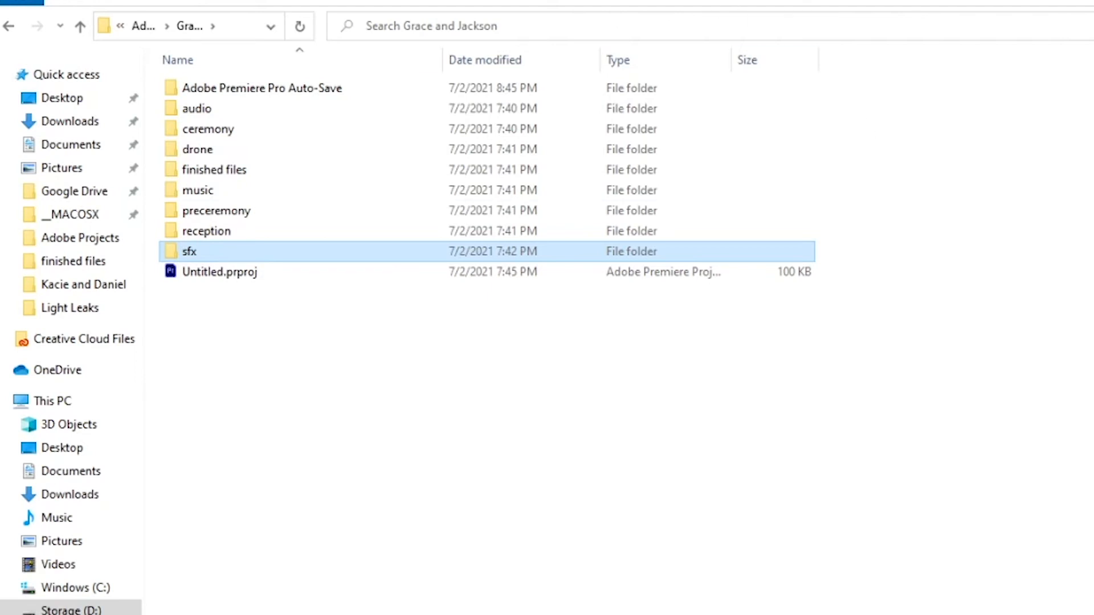
double_click(220, 271)
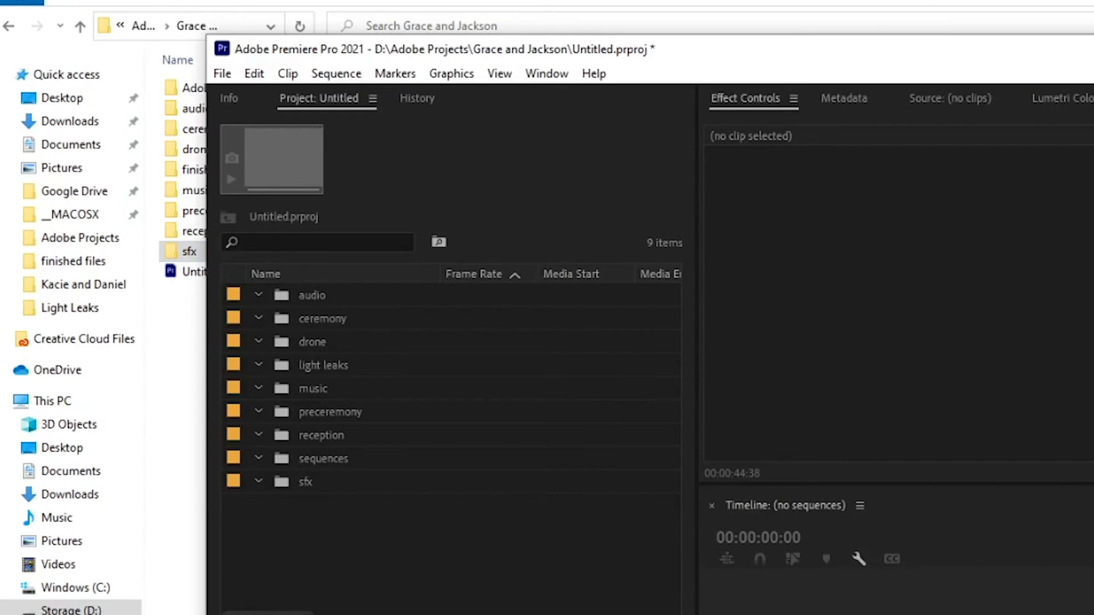
mouse_move(383, 167)
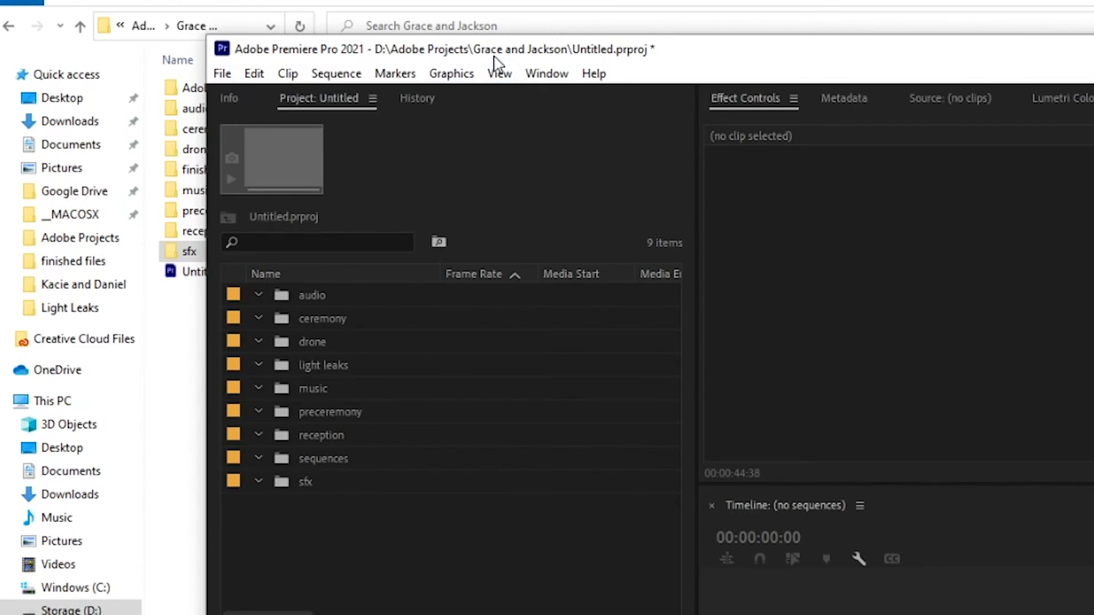
mouse_move(307, 328)
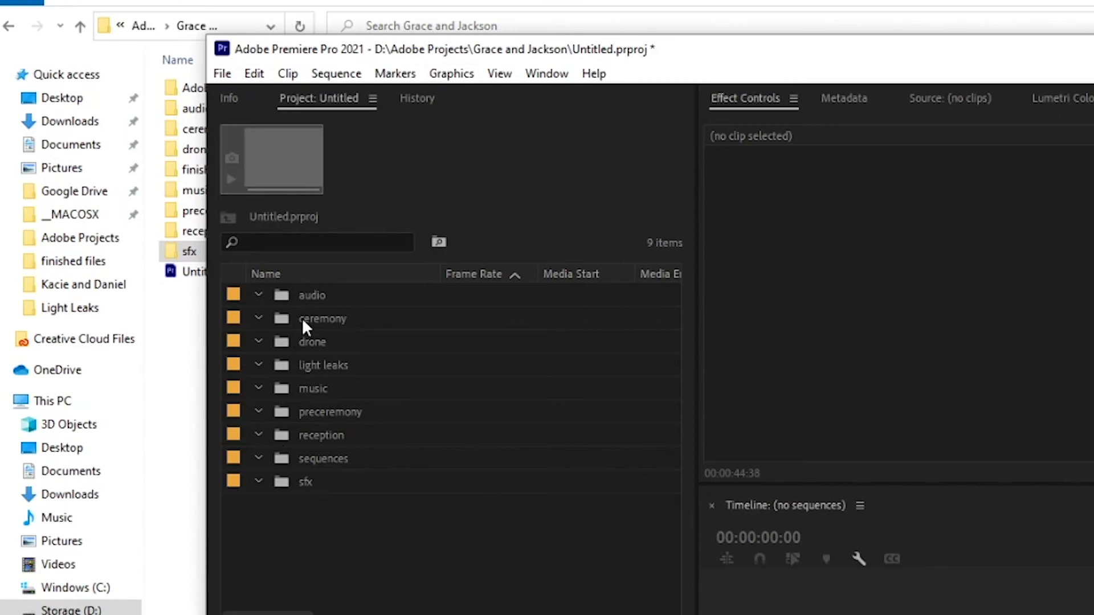
left_click(312, 340)
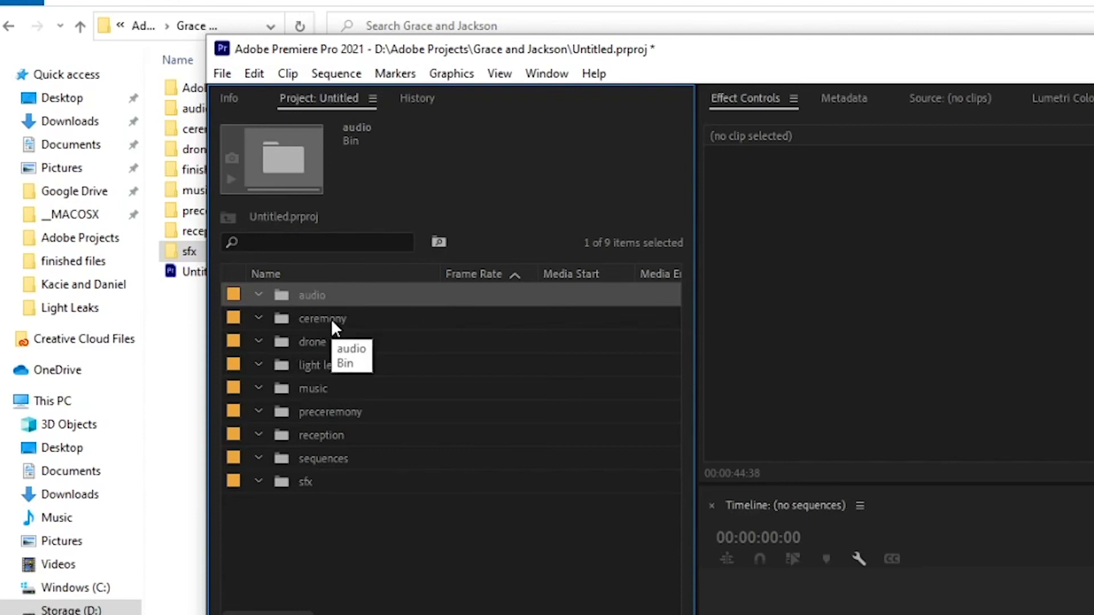
left_click(323, 364)
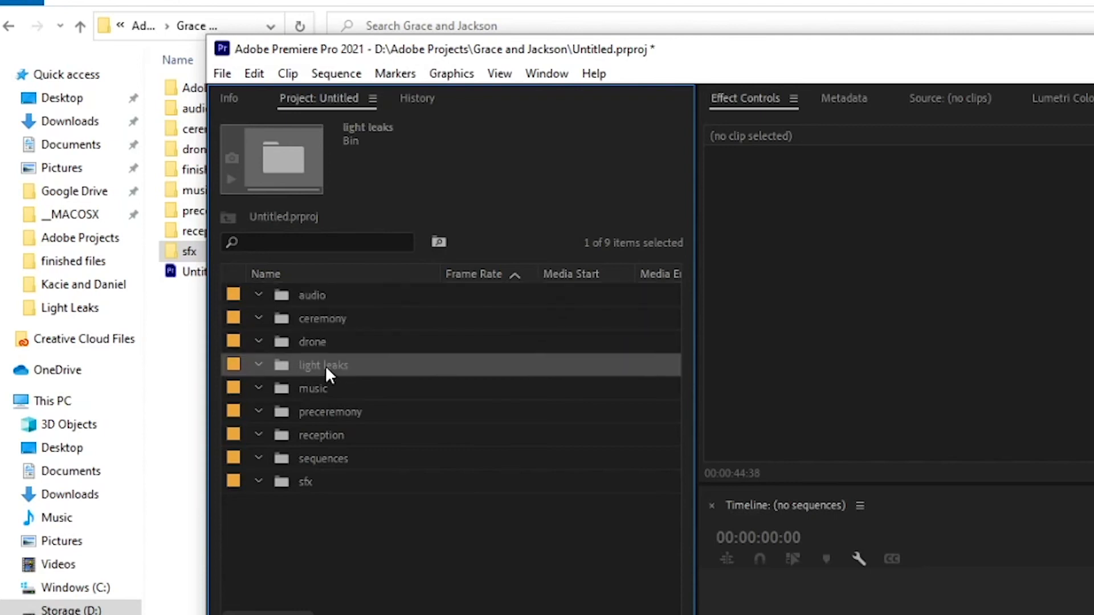
mouse_move(332, 366)
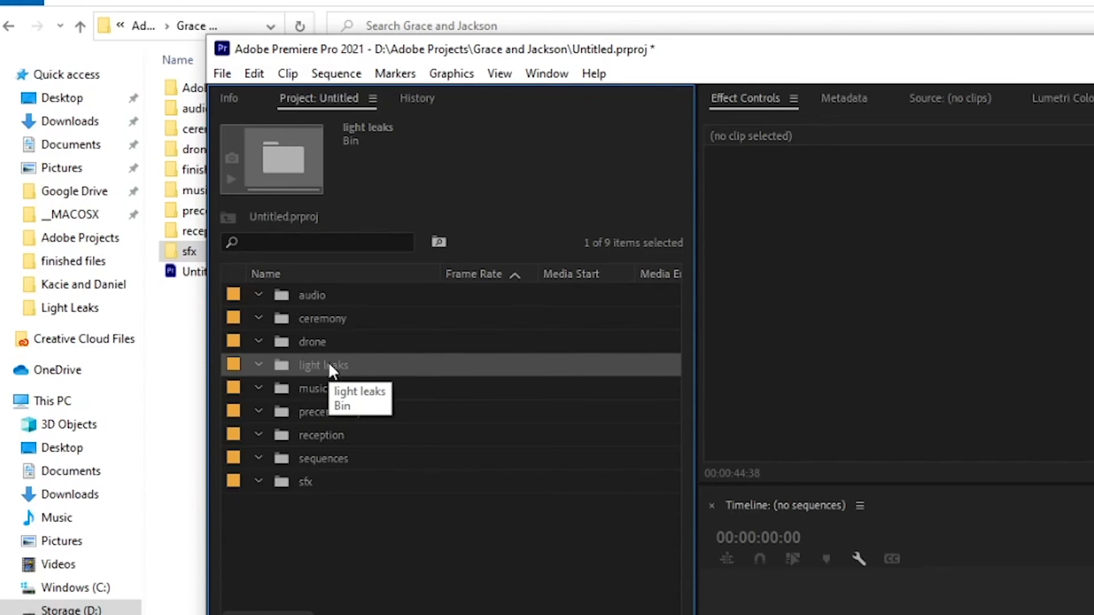
mouse_move(331, 366)
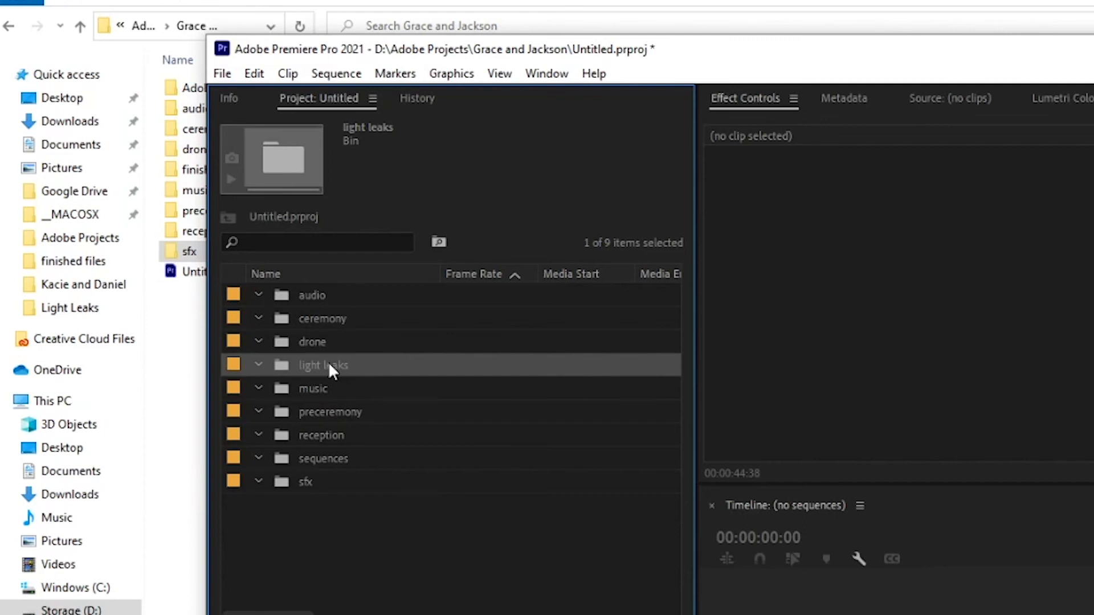
left_click(330, 411)
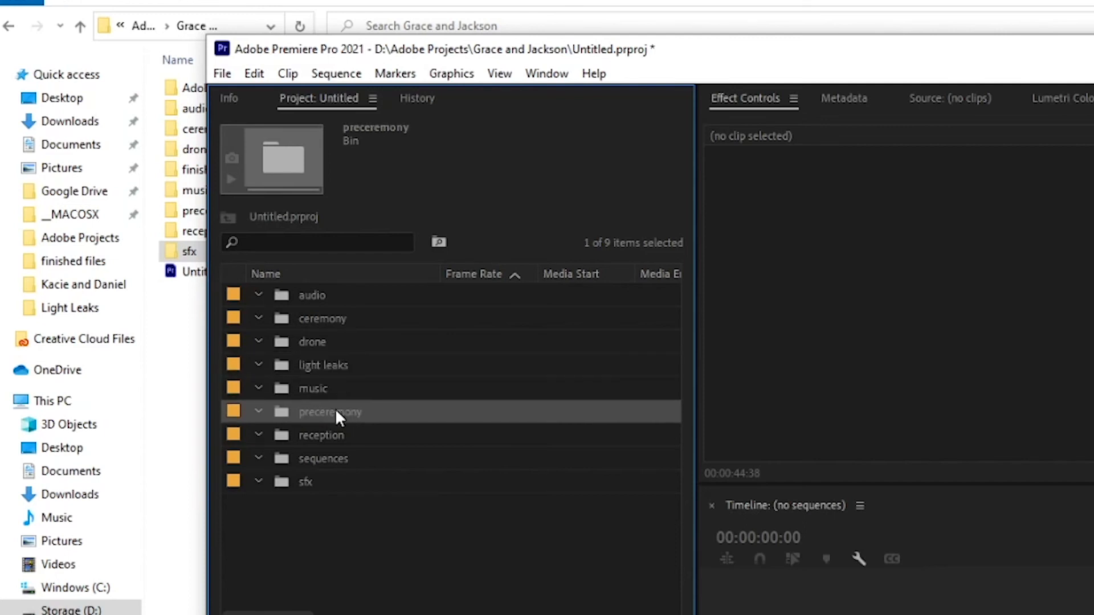
left_click(321, 434)
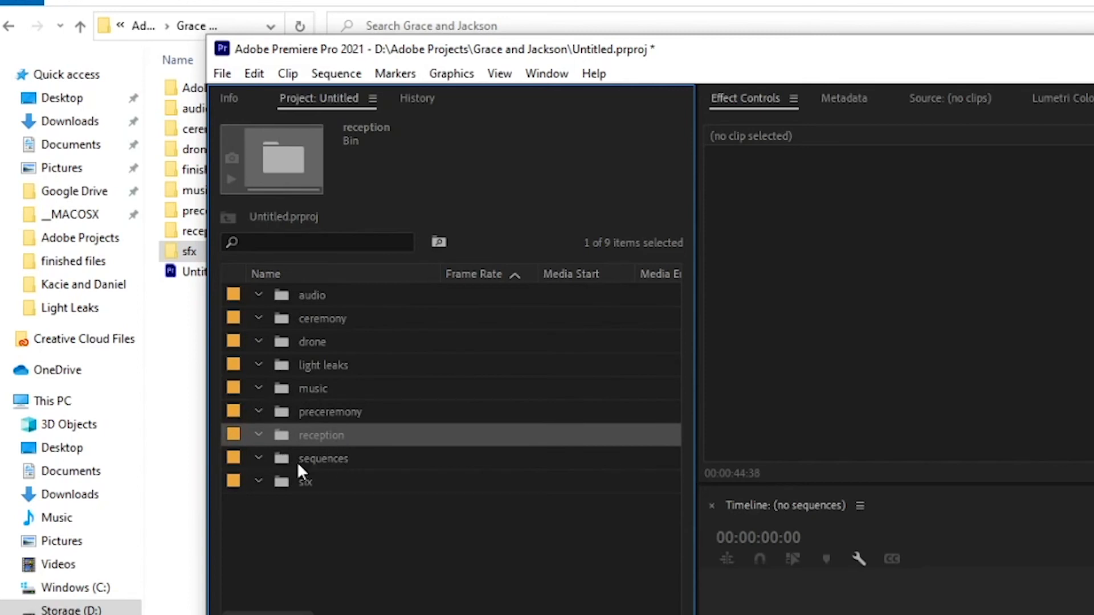
mouse_move(314, 466)
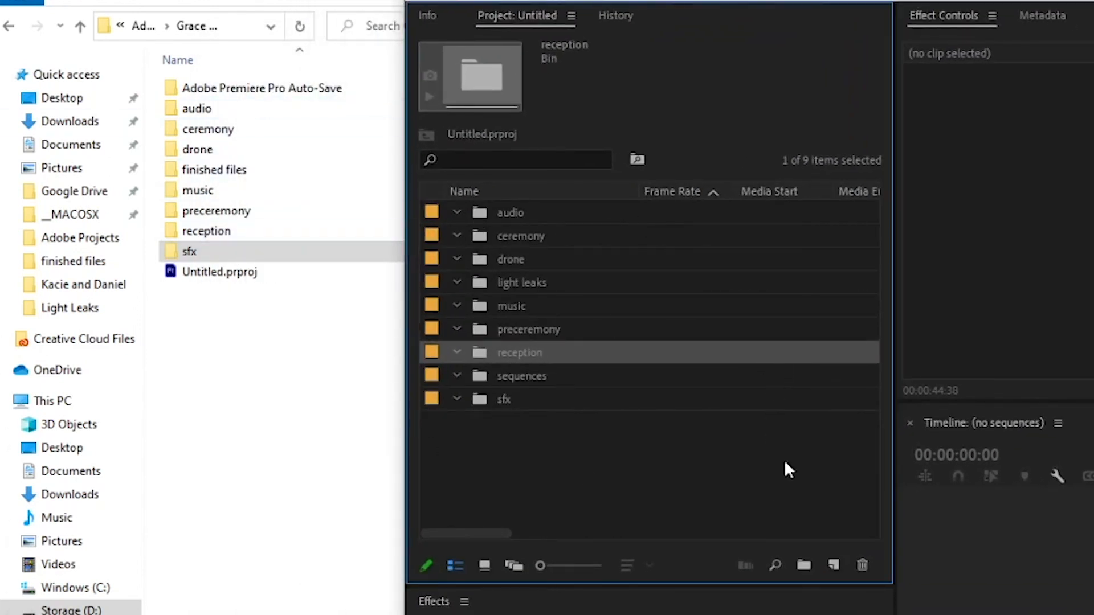
mouse_move(569, 488)
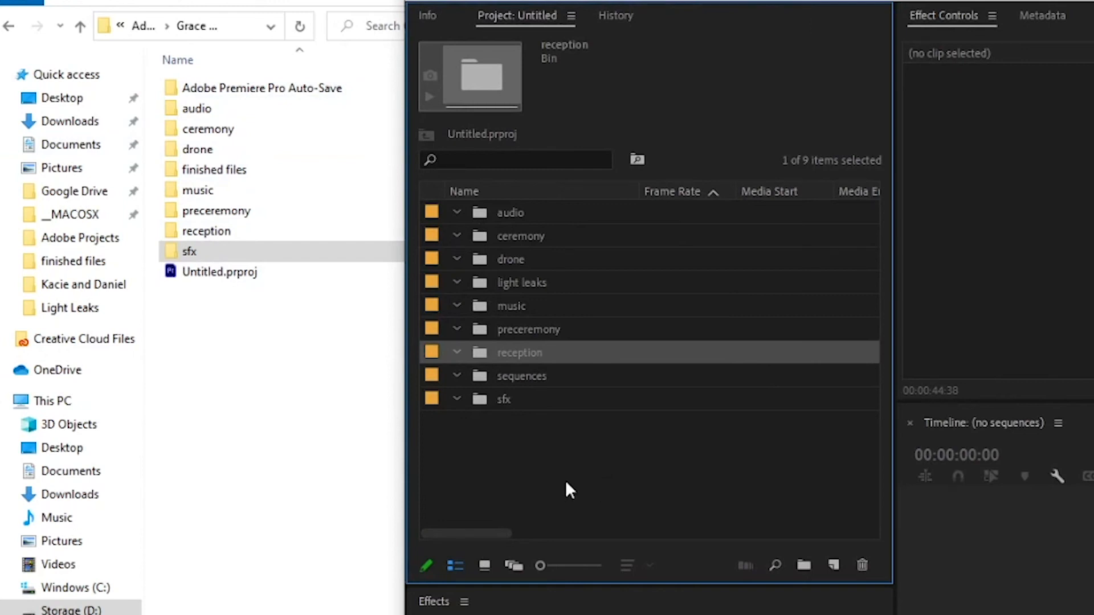
mouse_move(312, 408)
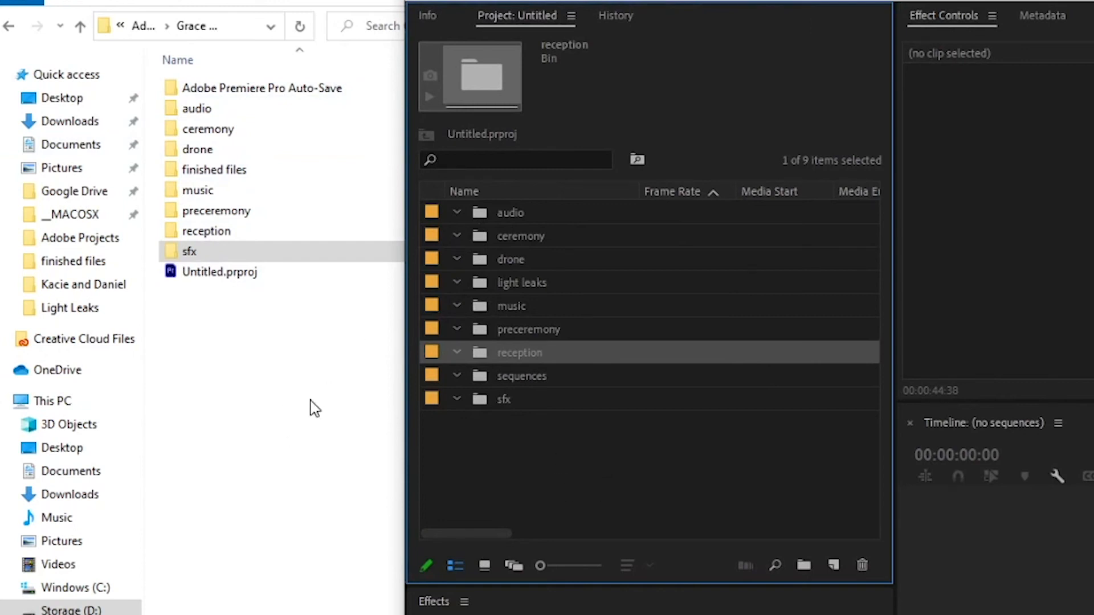
mouse_move(624, 388)
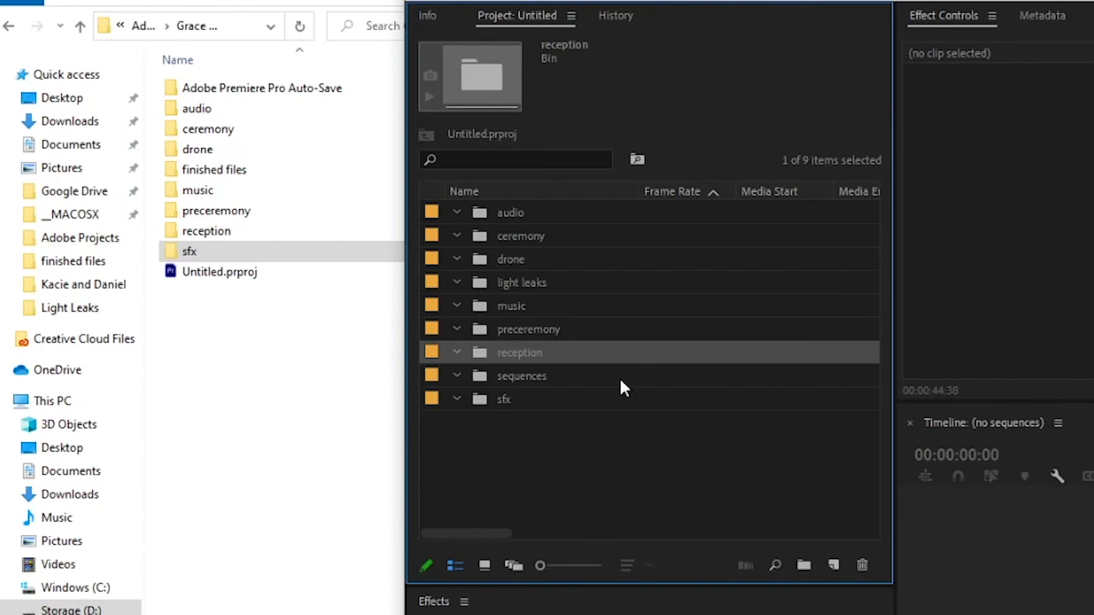
mouse_move(689, 486)
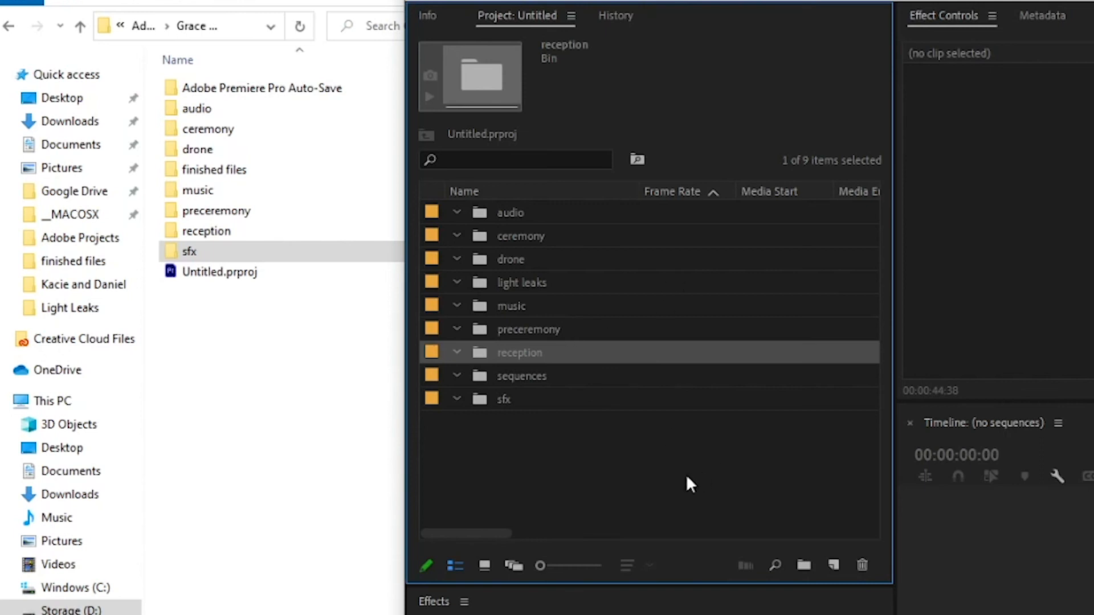
mouse_move(668, 407)
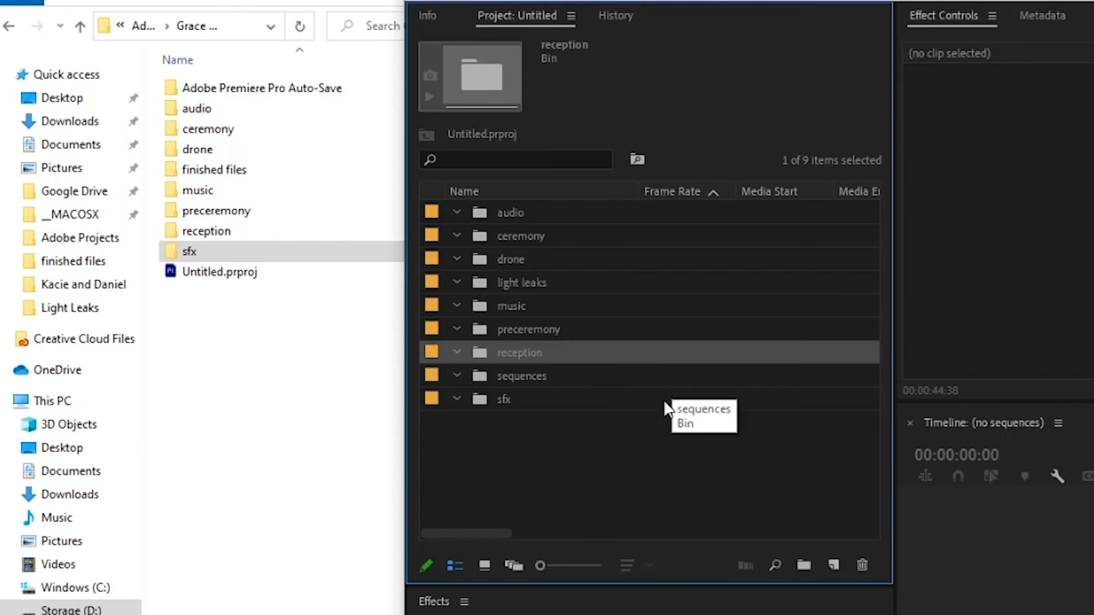
left_click(654, 476)
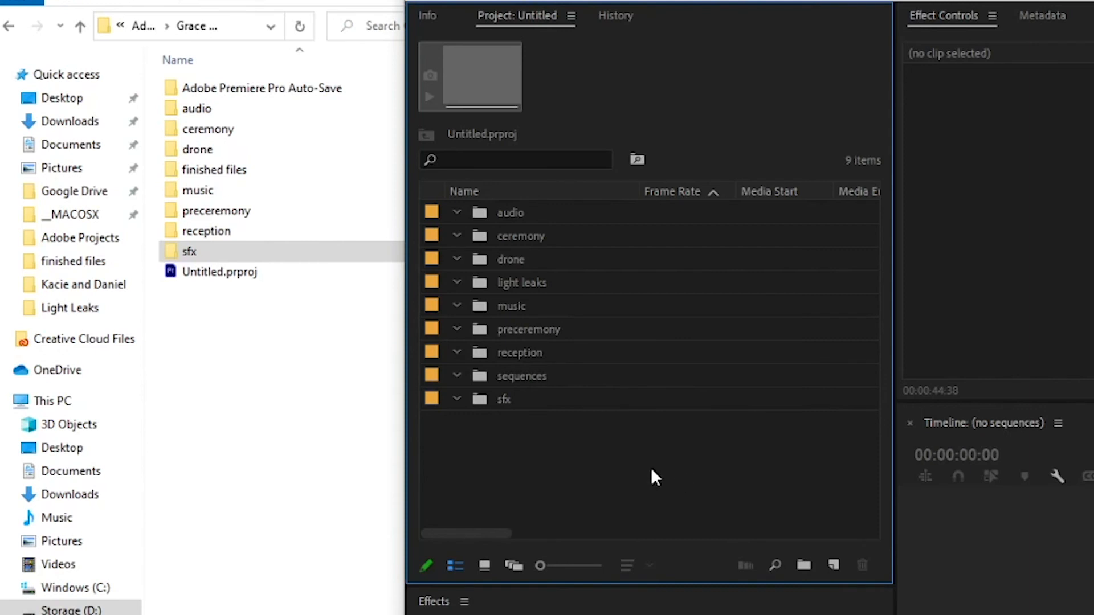
right_click(654, 478)
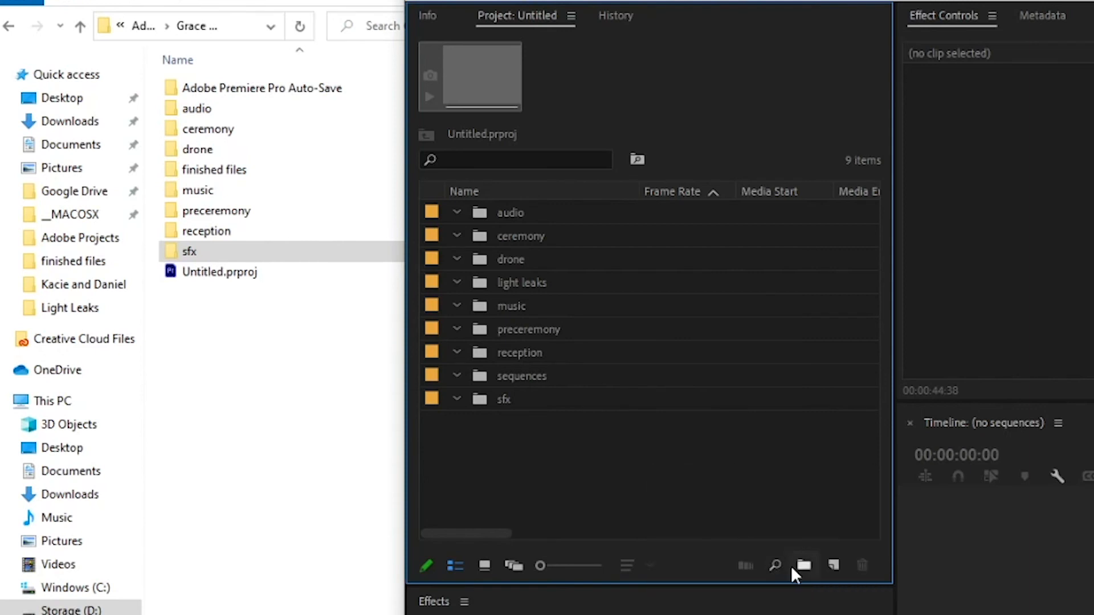
left_click(803, 565)
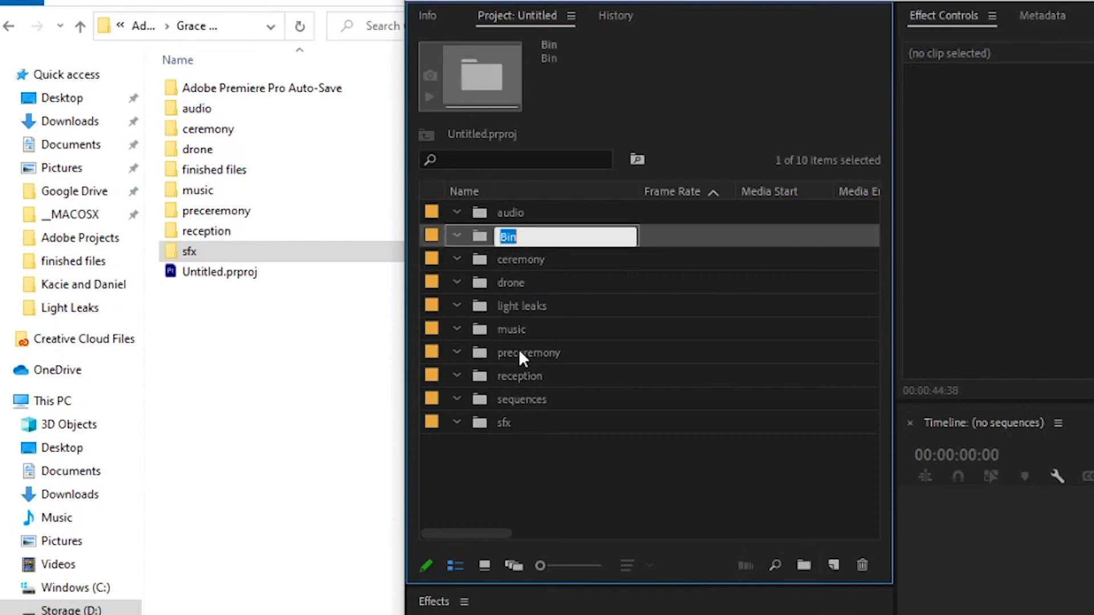
type("mhgjhgjh")
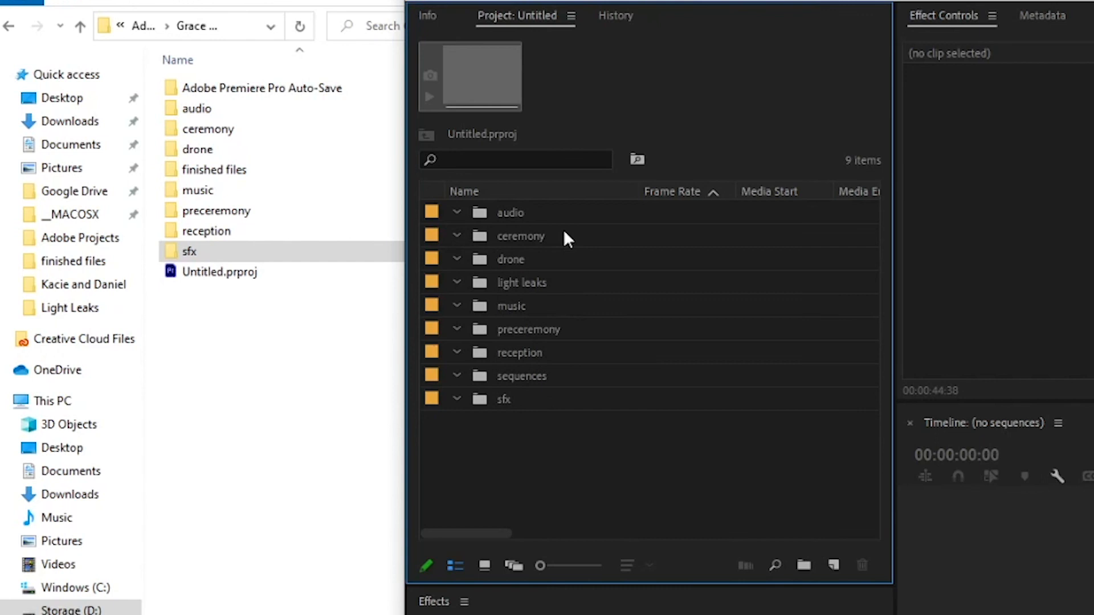
mouse_move(480, 251)
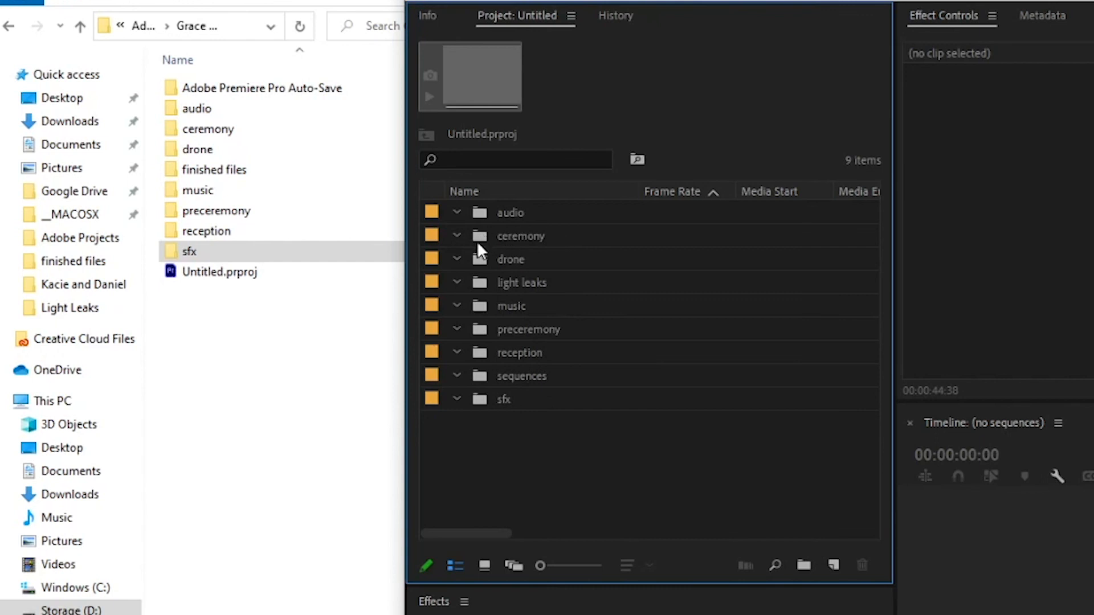
mouse_move(486, 305)
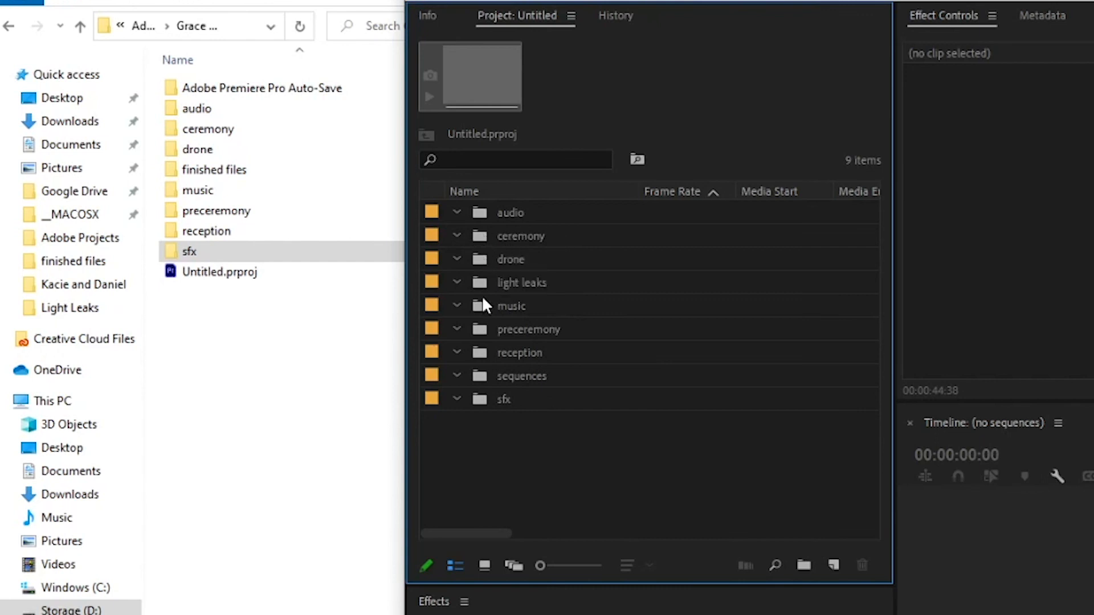
double_click(509, 212)
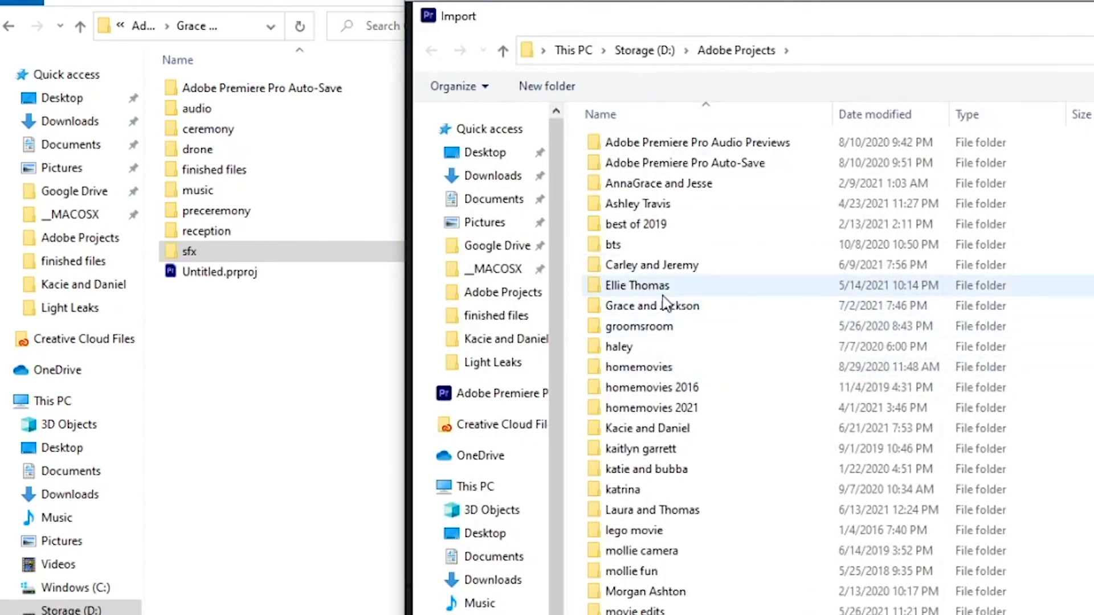
double_click(636, 285)
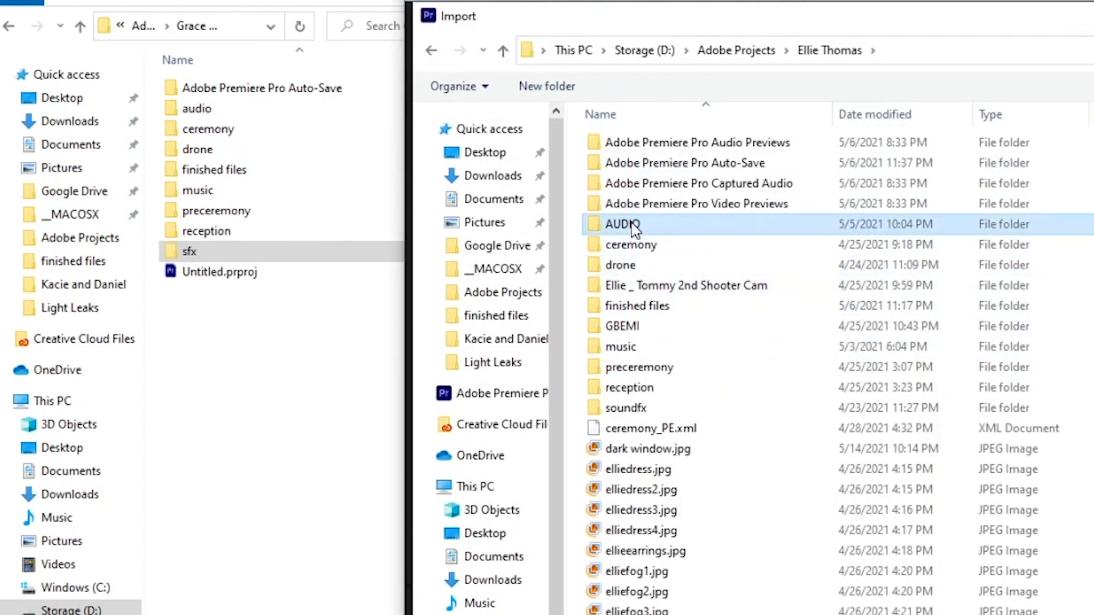
double_click(620, 224)
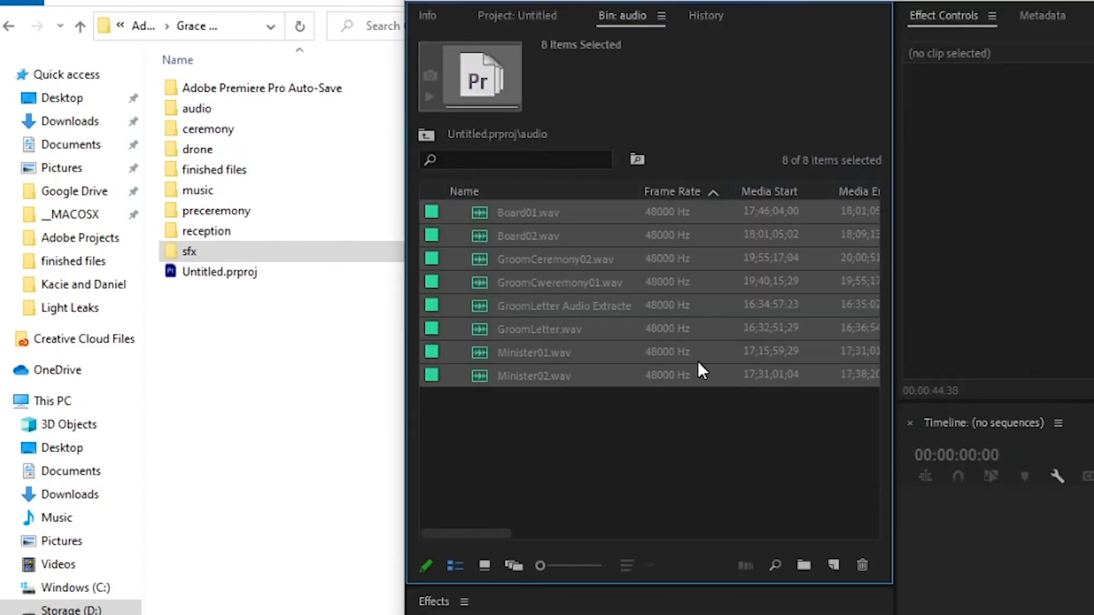
mouse_move(720, 116)
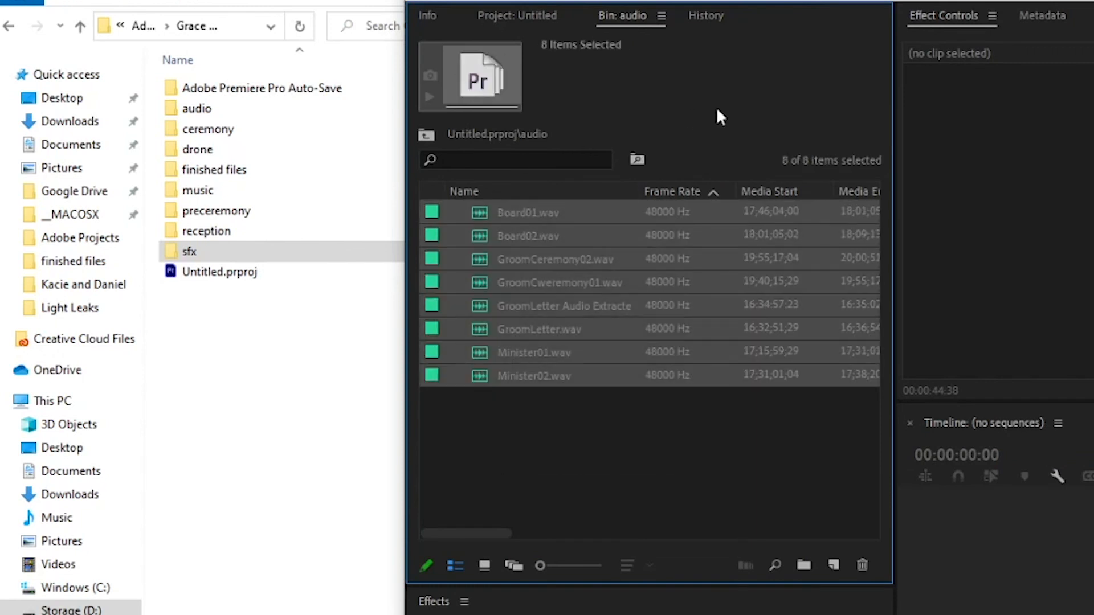
left_click(516, 15)
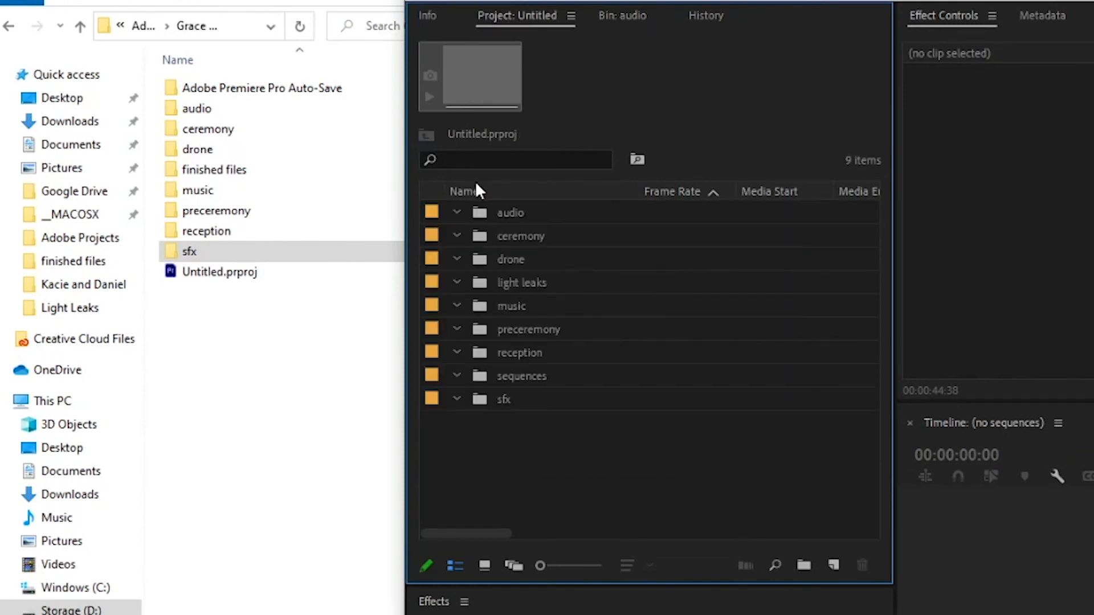
mouse_move(536, 182)
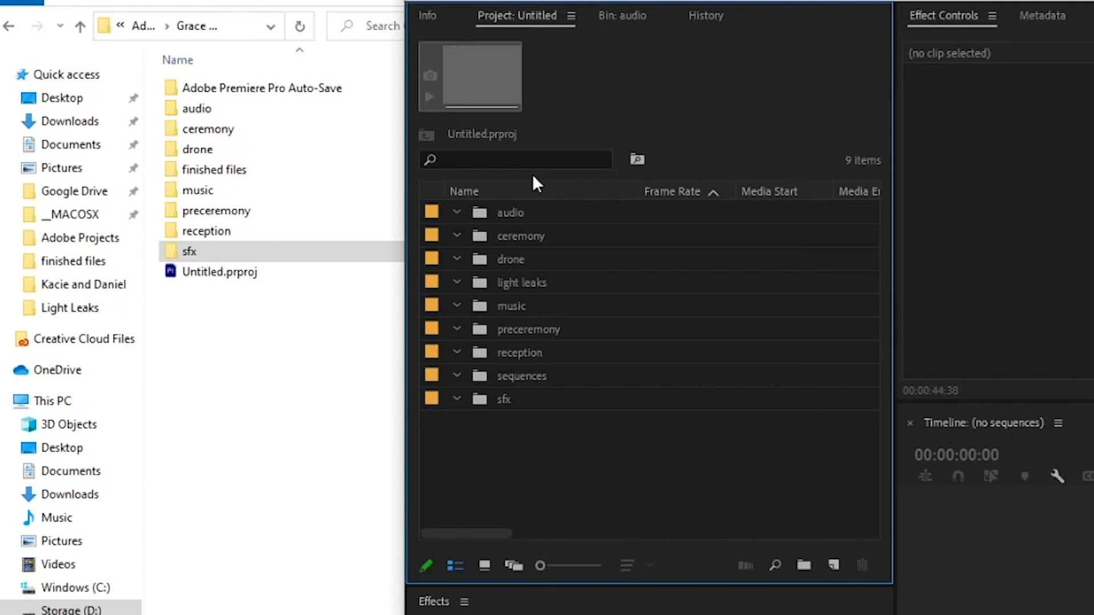